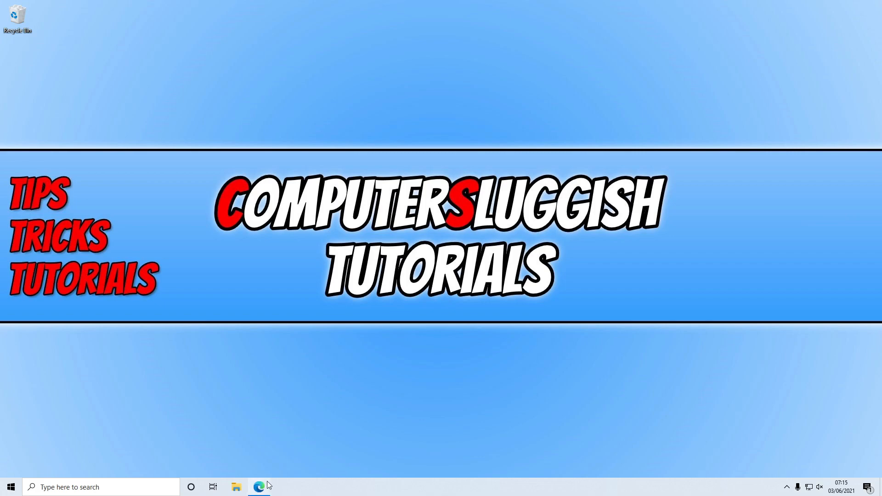
- Open the Razer Cortex Game Booster page in Edge and read its features down to the FAQ
{"action": "left_click", "coordinate": [258, 486]}
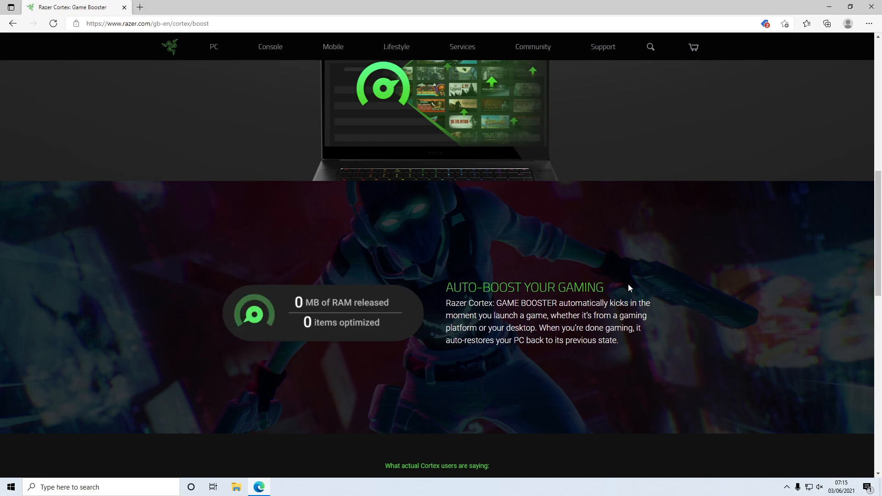
{"action": "scroll", "scroll_direction": "down", "scroll_amount": 3}
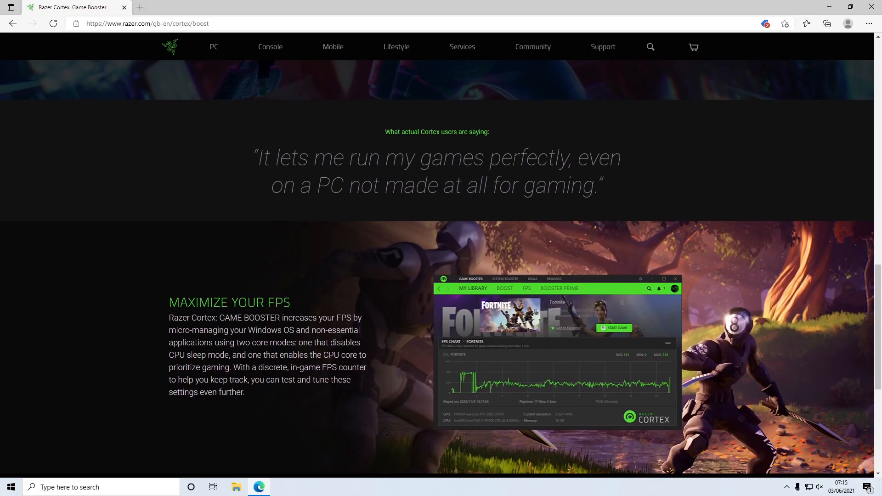
{"action": "scroll", "scroll_direction": "down", "scroll_amount": 3}
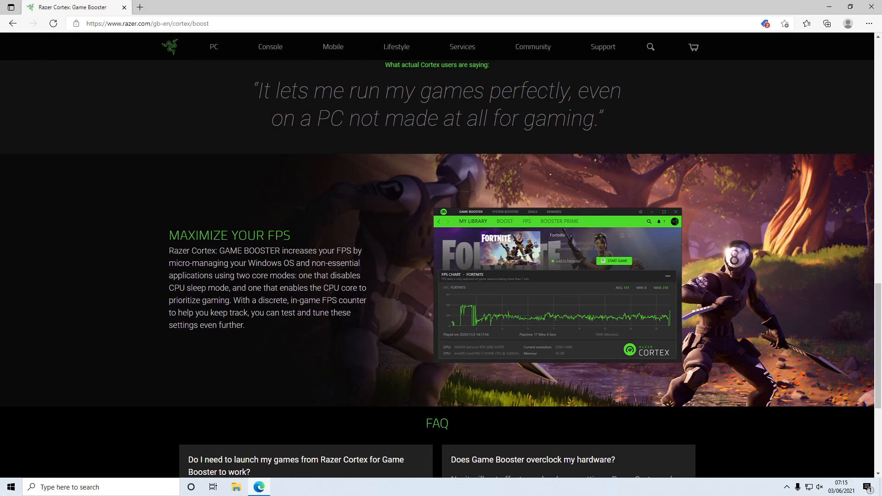
{"action": "scroll", "scroll_direction": "down", "scroll_amount": 3}
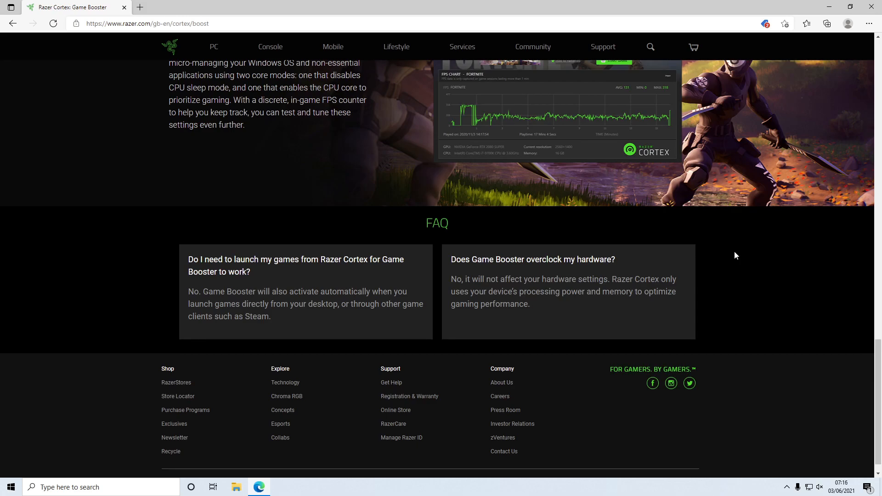
{"action": "mouse_move", "coordinate": [725, 255]}
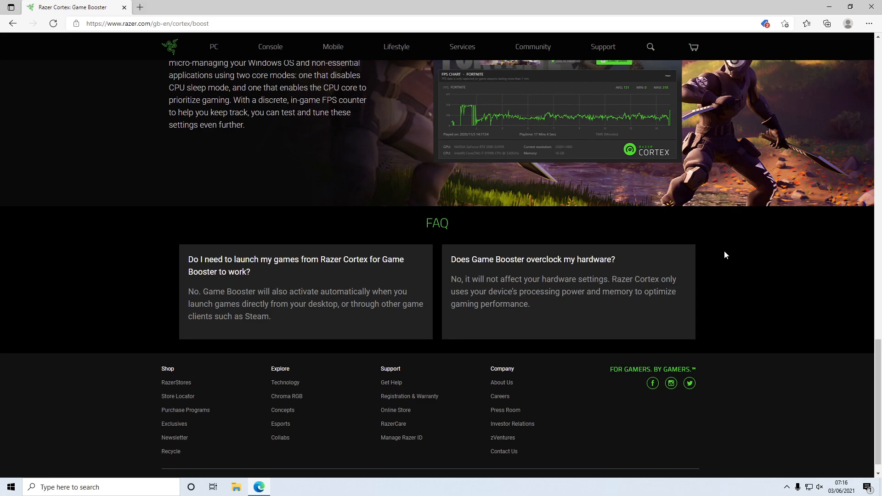
- Download RazerCortexInstaller.exe from the Game Booster page and run it
{"action": "scroll", "scroll_direction": "up", "scroll_amount": 3}
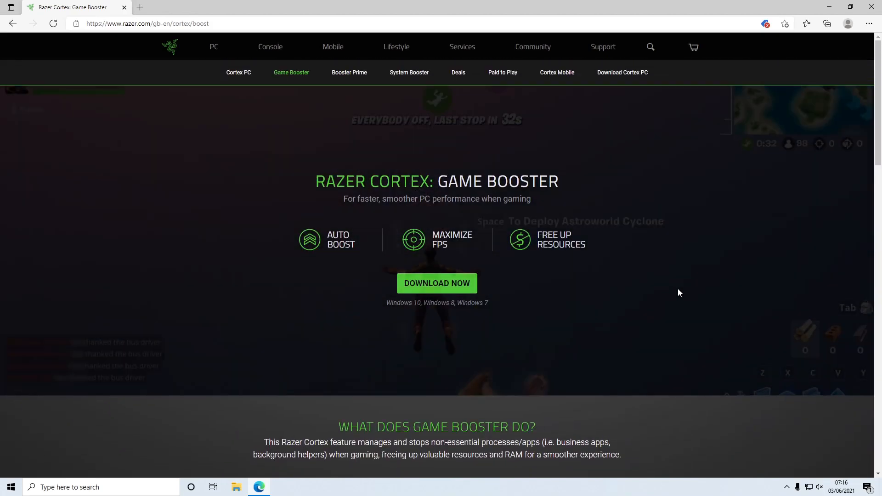
{"action": "left_click", "coordinate": [436, 283]}
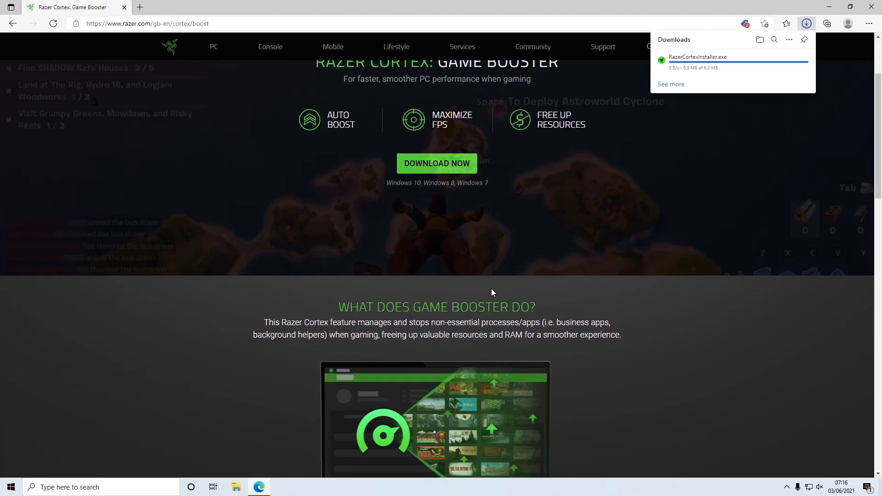
{"action": "scroll", "scroll_direction": "down", "scroll_amount": 3}
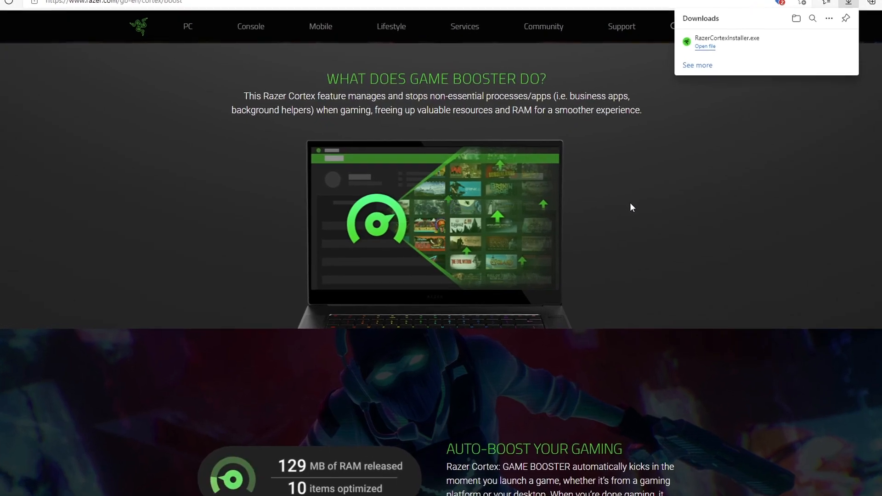
{"action": "left_click", "coordinate": [705, 46]}
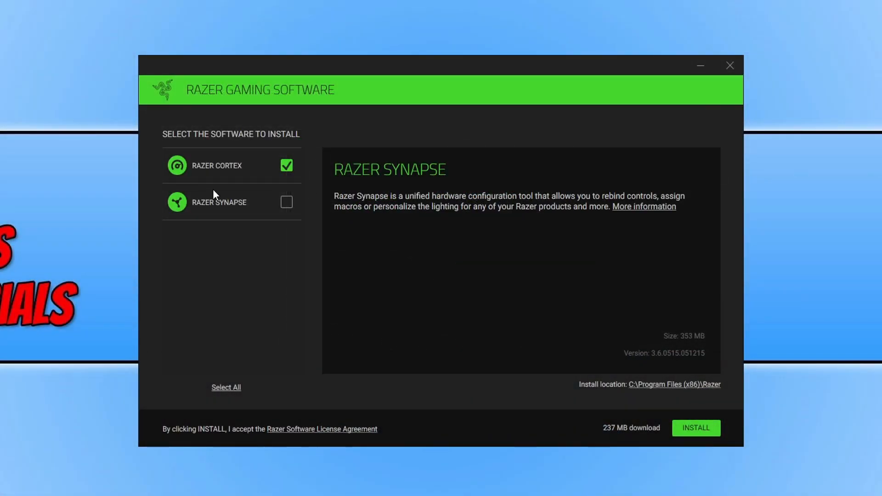
- Install only Razer Cortex, leaving Synapse unchecked, and finish setup with Cortex launching
{"action": "left_click", "coordinate": [215, 165]}
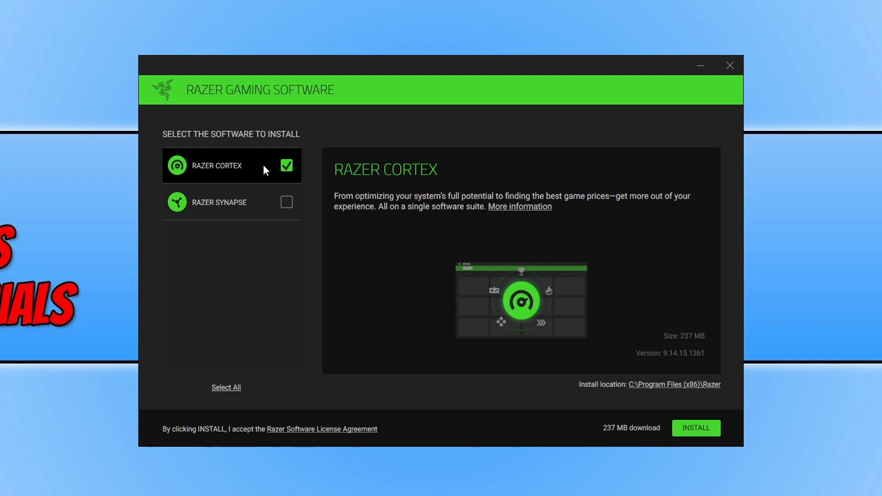
{"action": "mouse_move", "coordinate": [696, 428]}
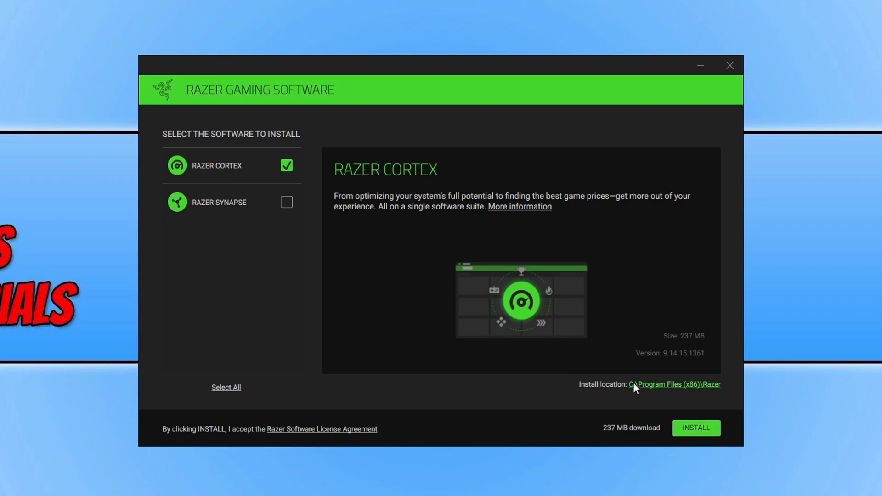
{"action": "mouse_move", "coordinate": [674, 386]}
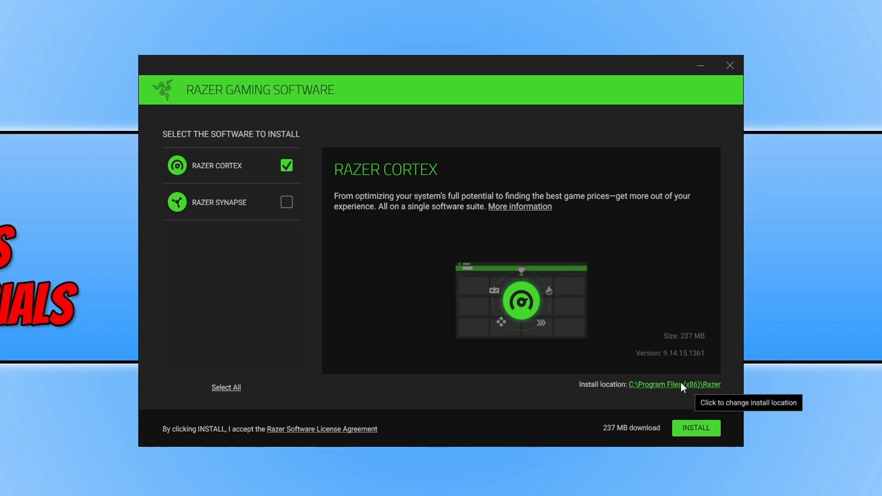
{"action": "left_click", "coordinate": [695, 428]}
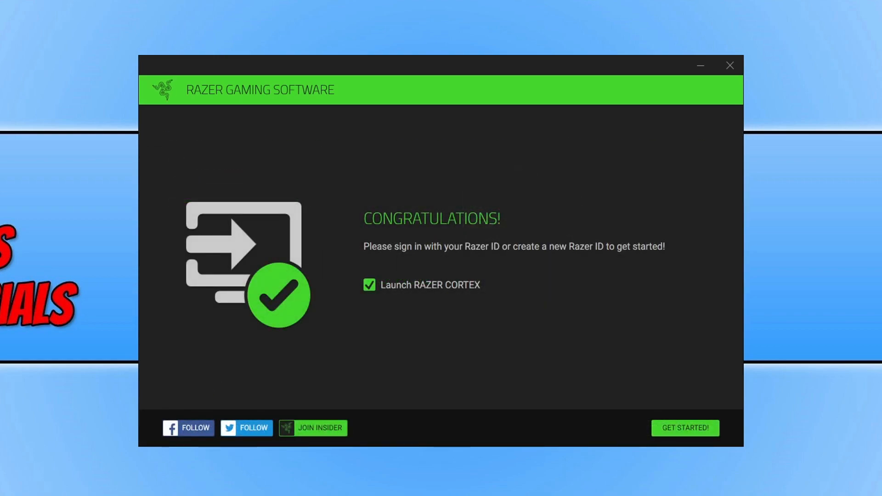
{"action": "mouse_move", "coordinate": [776, 126]}
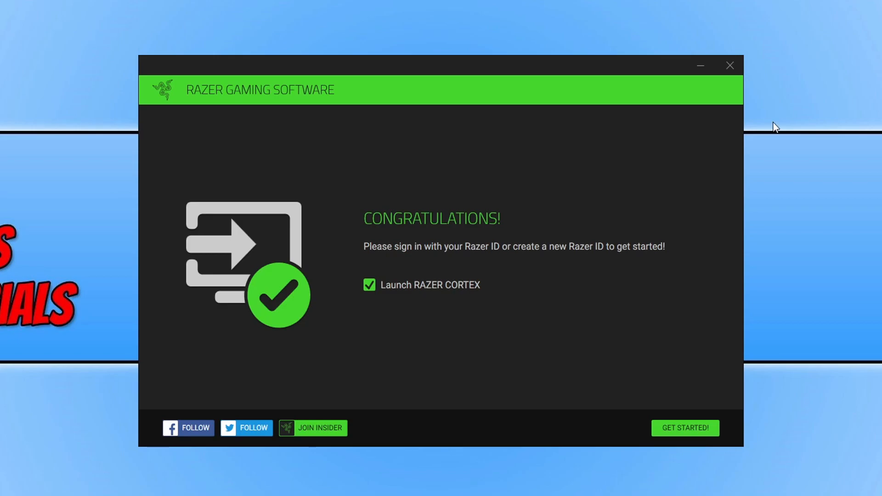
{"action": "mouse_move", "coordinate": [544, 291]}
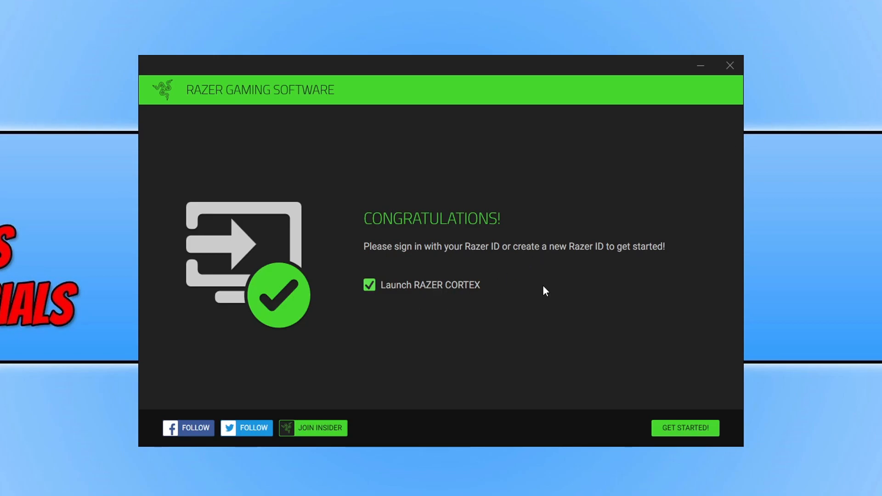
{"action": "mouse_move", "coordinate": [791, 406]}
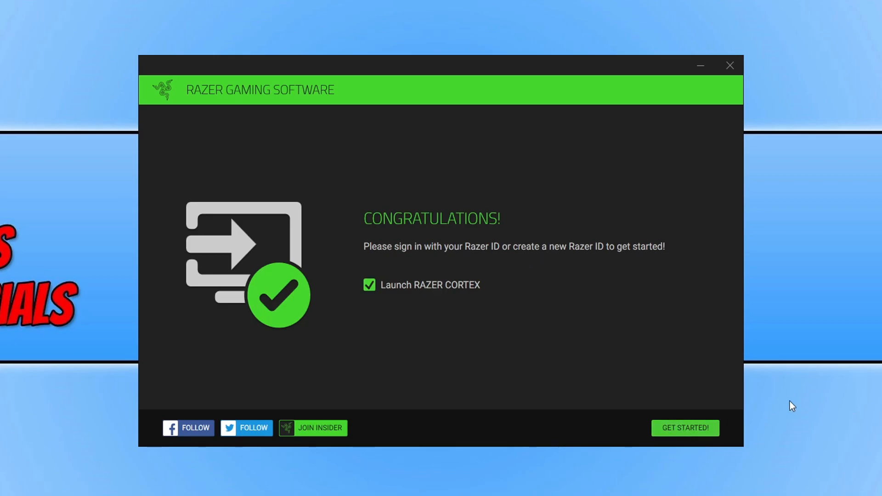
{"action": "left_click", "coordinate": [684, 428]}
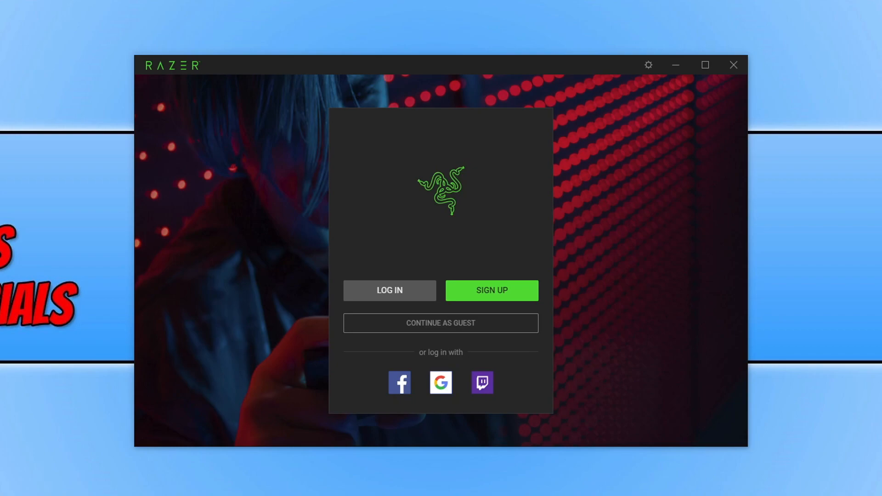
{"action": "mouse_move", "coordinate": [495, 328]}
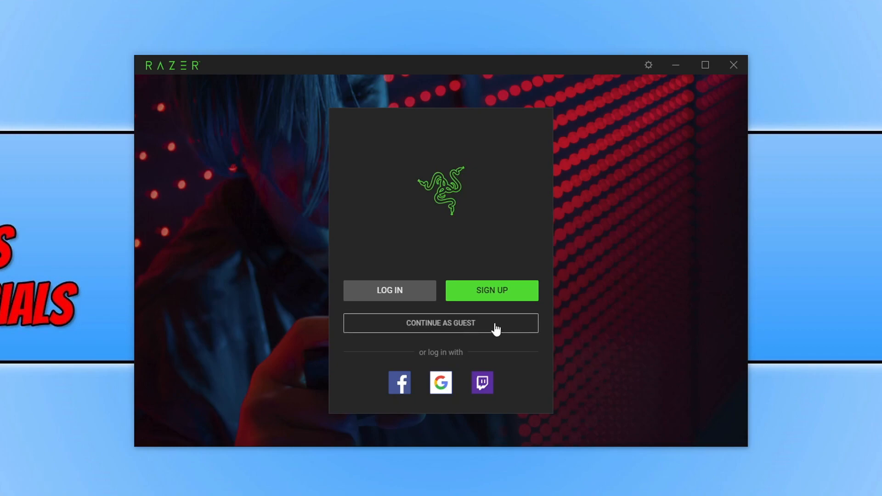
- Continue as a guest, confirm the guest popup, and dismiss the Booster Prime introduction
{"action": "left_click", "coordinate": [441, 323]}
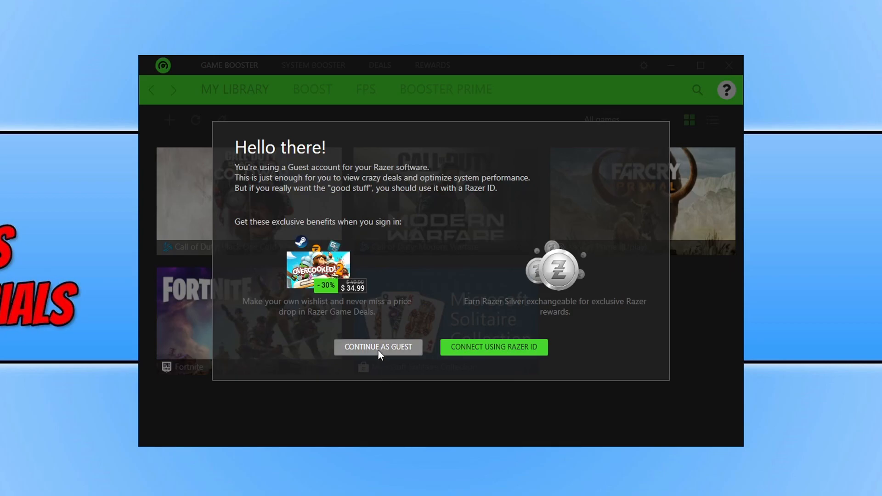
{"action": "left_click", "coordinate": [377, 348]}
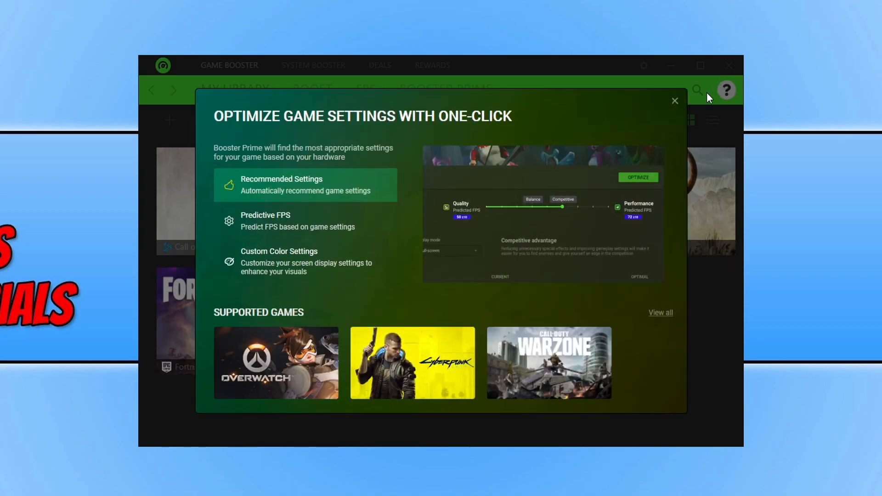
{"action": "left_click", "coordinate": [674, 100]}
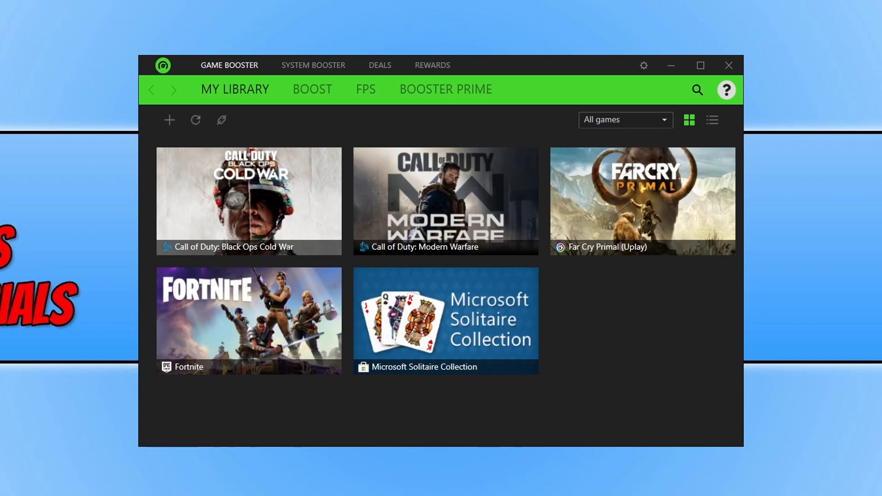
{"action": "mouse_move", "coordinate": [741, 299]}
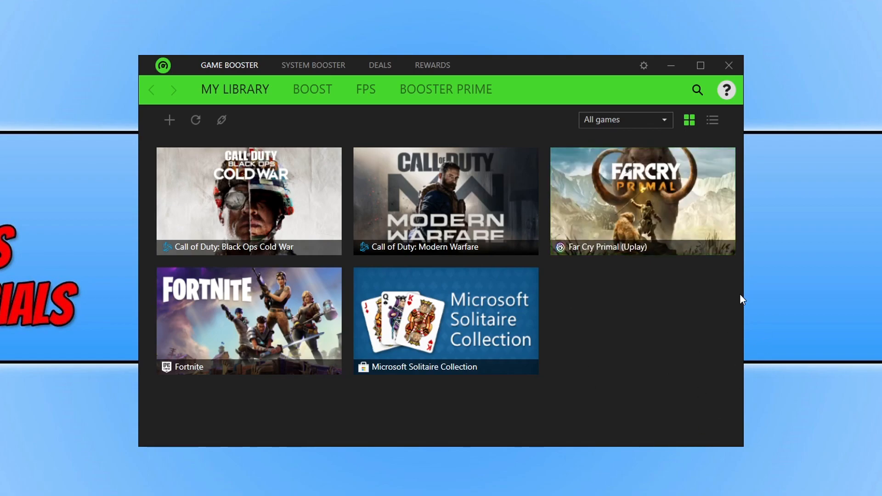
{"action": "mouse_move", "coordinate": [208, 147]}
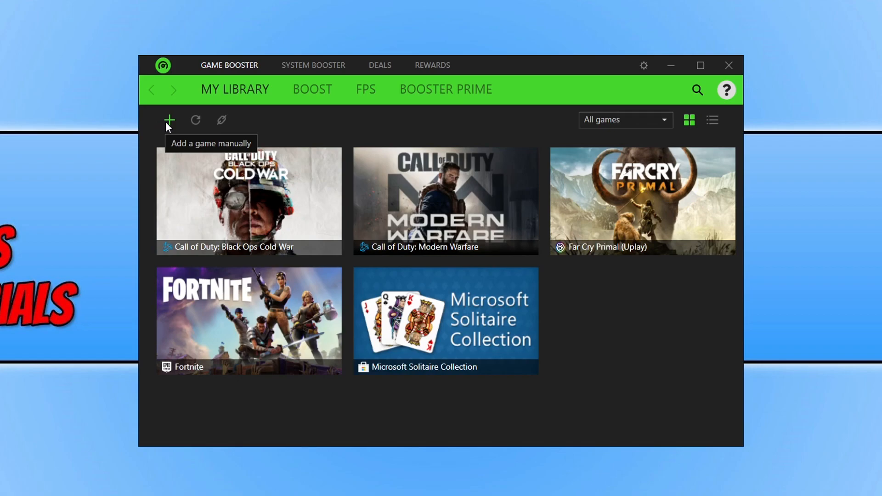
{"action": "mouse_move", "coordinate": [170, 120]}
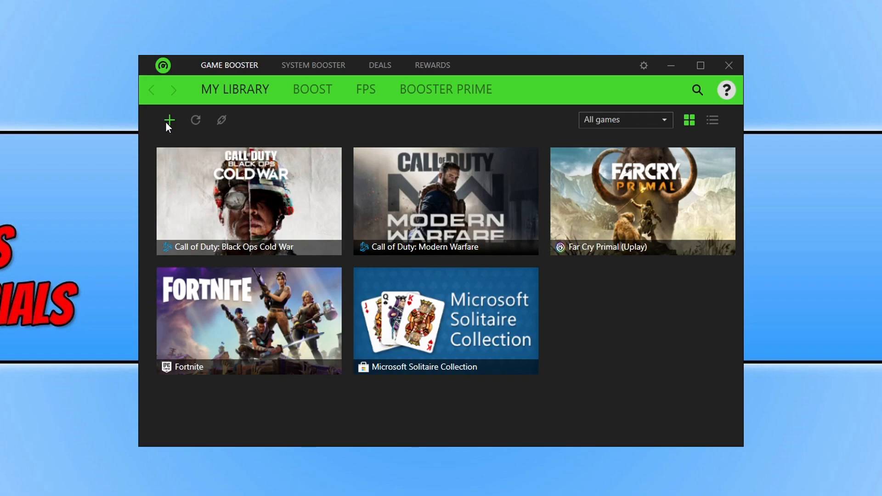
{"action": "mouse_move", "coordinate": [195, 120]}
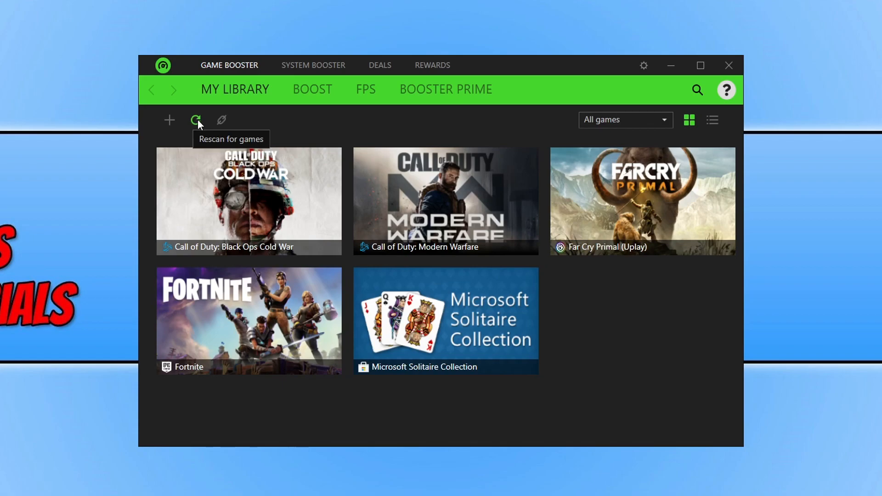
{"action": "mouse_move", "coordinate": [221, 120]}
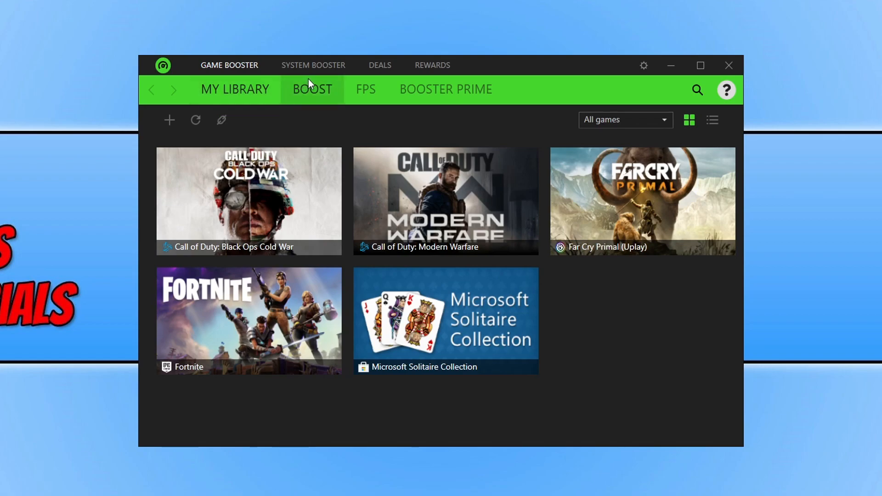
{"action": "left_click", "coordinate": [313, 88]}
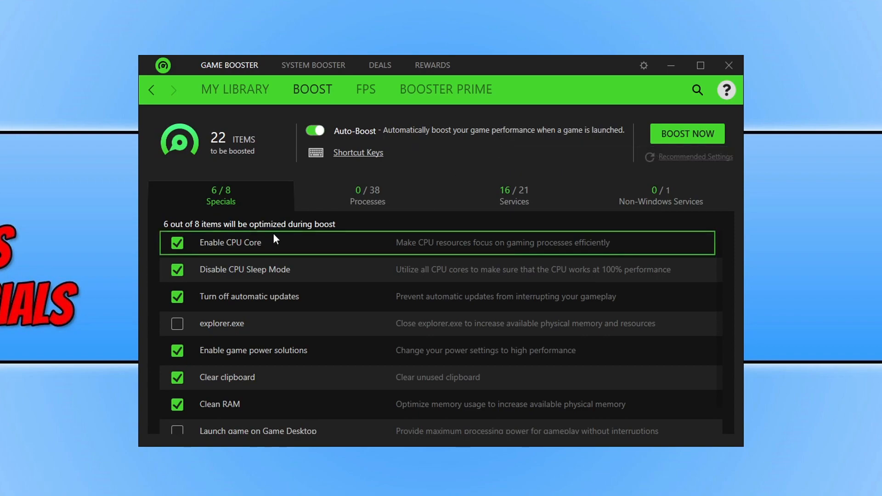
{"action": "mouse_move", "coordinate": [291, 253]}
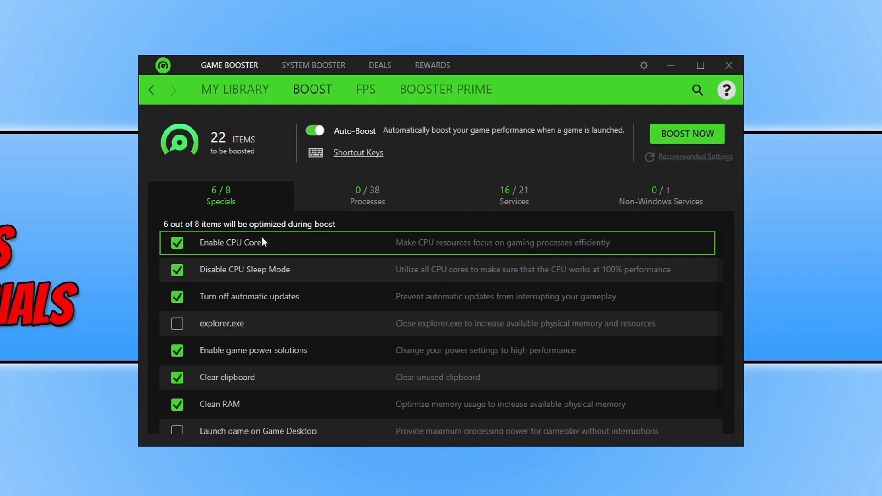
{"action": "mouse_move", "coordinate": [378, 249]}
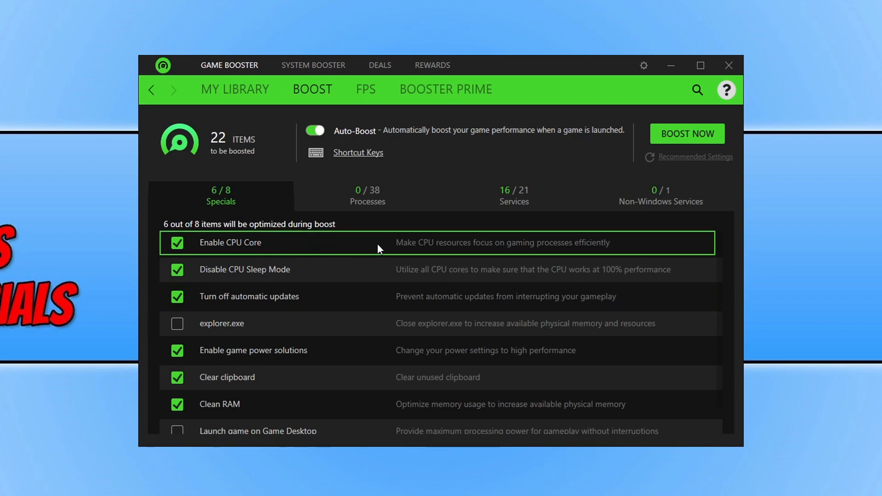
{"action": "mouse_move", "coordinate": [480, 253]}
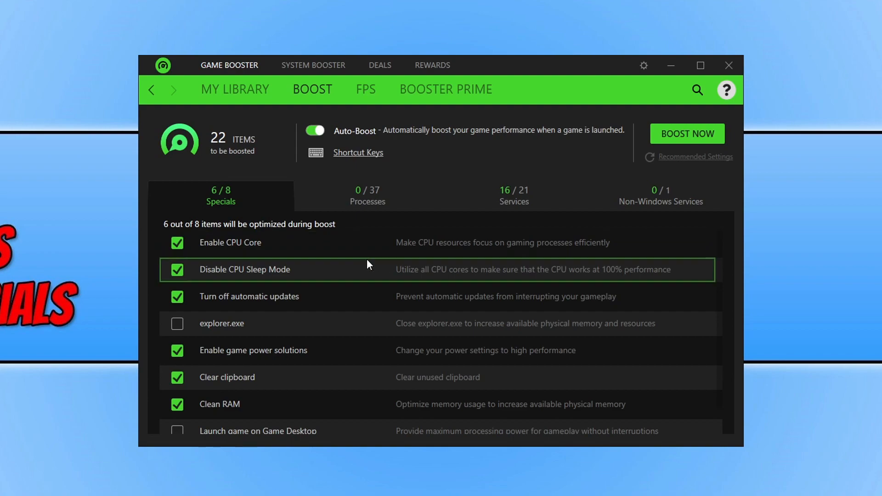
{"action": "mouse_move", "coordinate": [346, 272]}
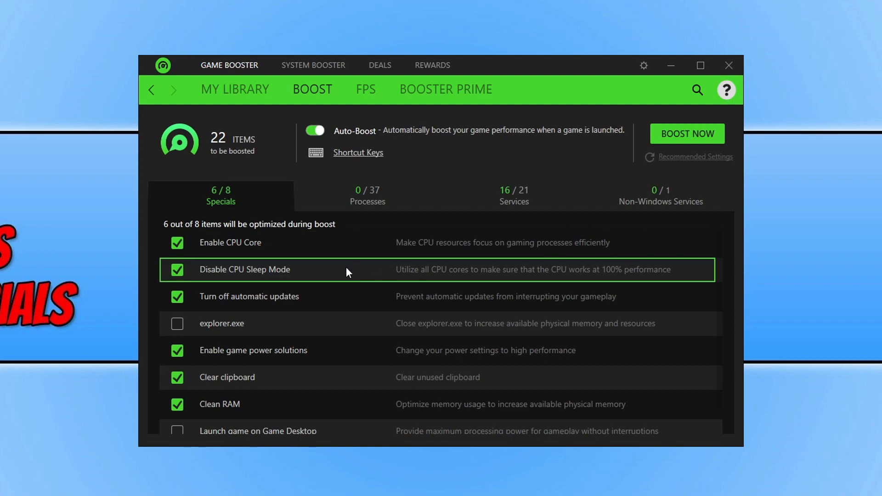
{"action": "mouse_move", "coordinate": [378, 326]}
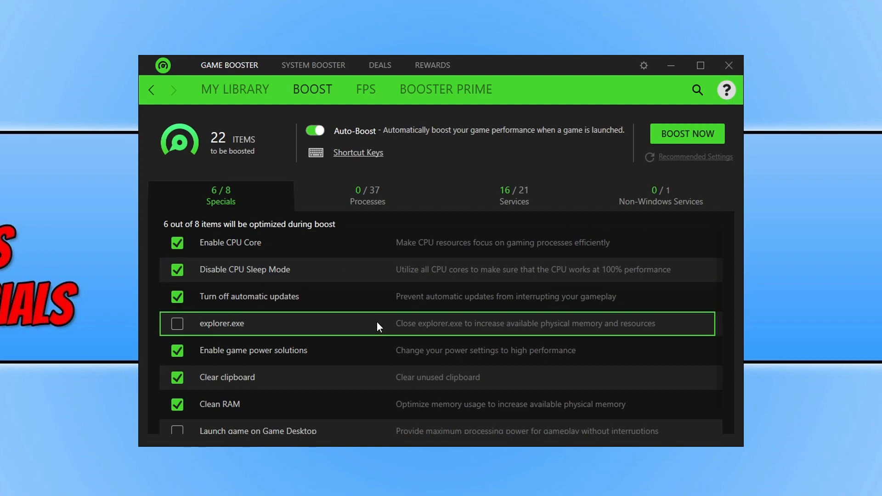
{"action": "mouse_move", "coordinate": [333, 326]}
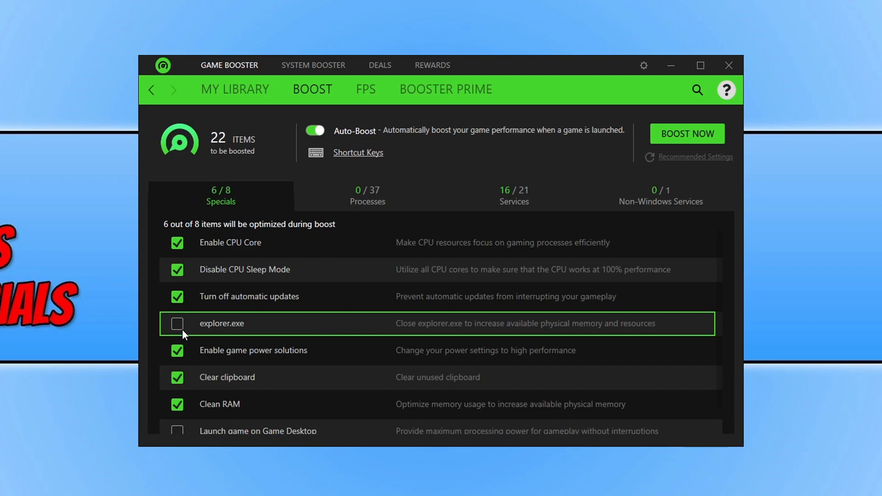
{"action": "mouse_move", "coordinate": [187, 315]}
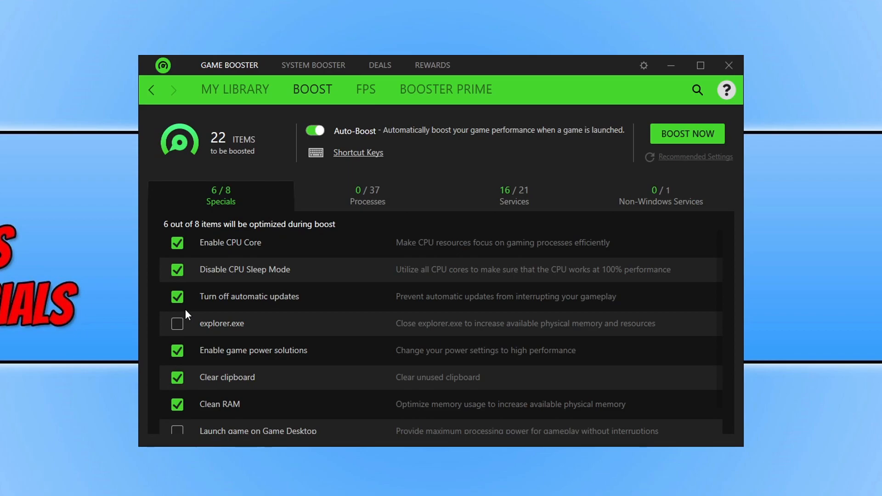
{"action": "scroll", "scroll_direction": "down", "scroll_amount": 3}
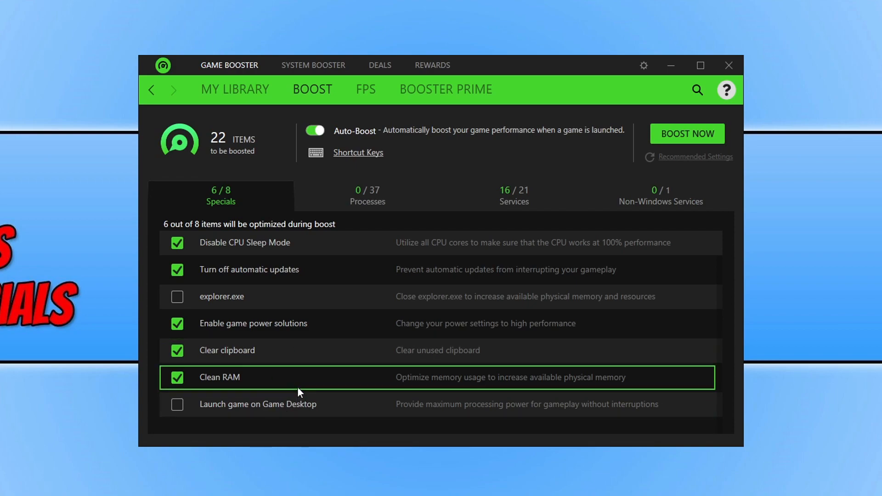
{"action": "mouse_move", "coordinate": [276, 408]}
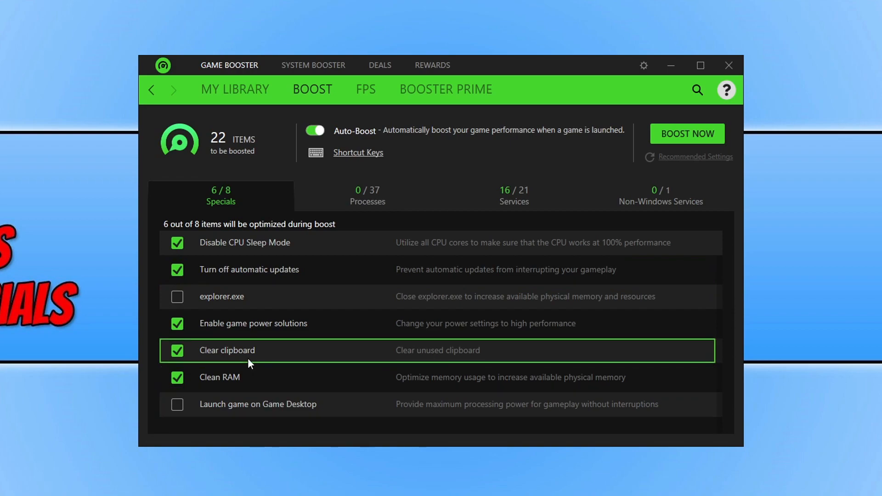
{"action": "mouse_move", "coordinate": [322, 283]}
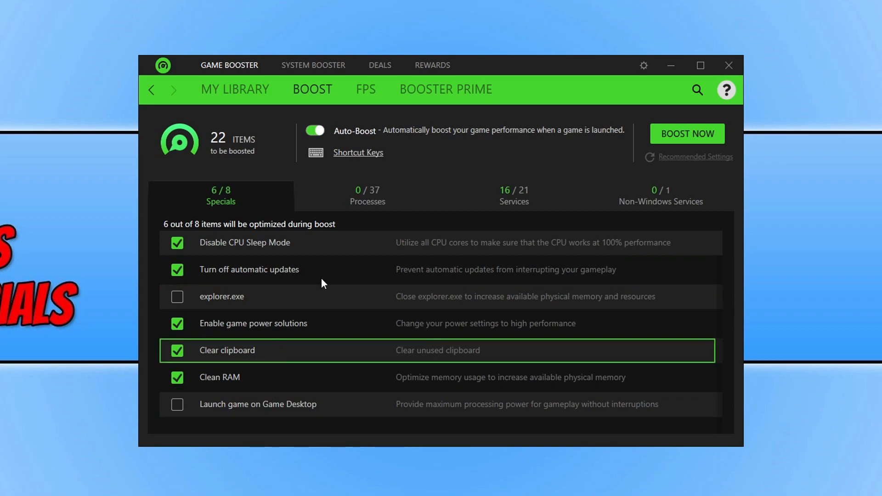
- Include Cortana.exe in the boost, raising it to 23 items, and view the Services list
{"action": "left_click", "coordinate": [367, 195]}
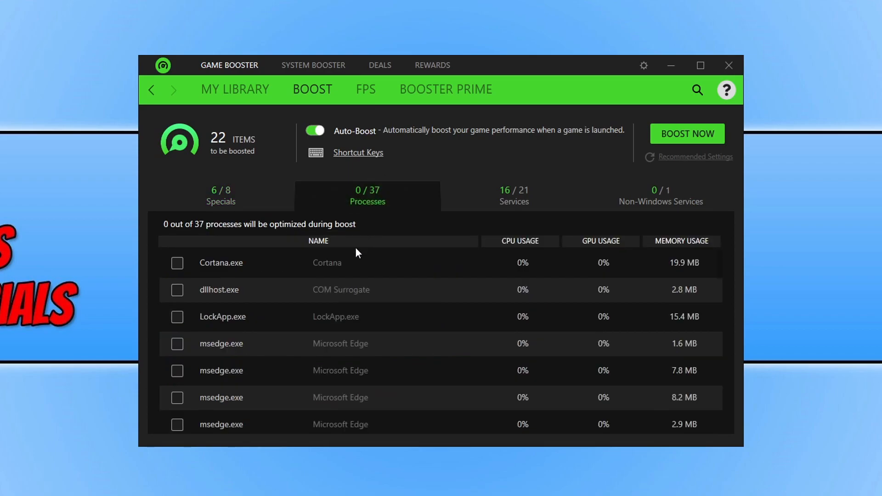
{"action": "mouse_move", "coordinate": [353, 375]}
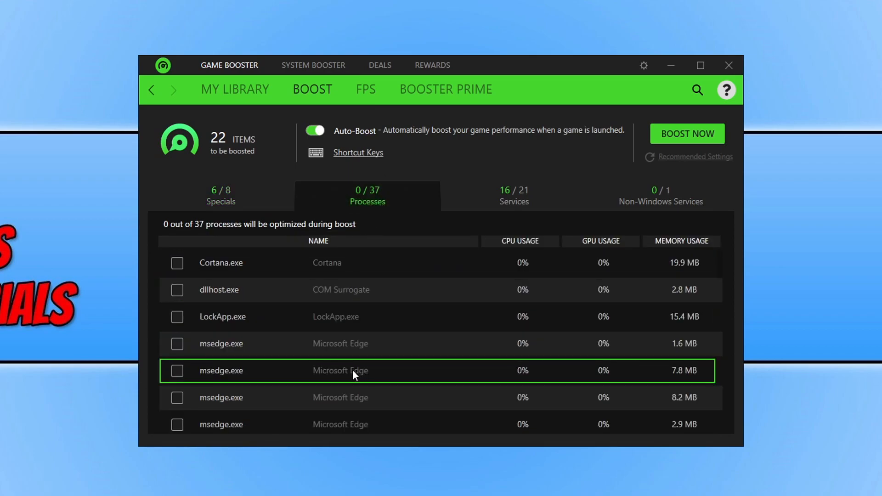
{"action": "mouse_move", "coordinate": [269, 263]}
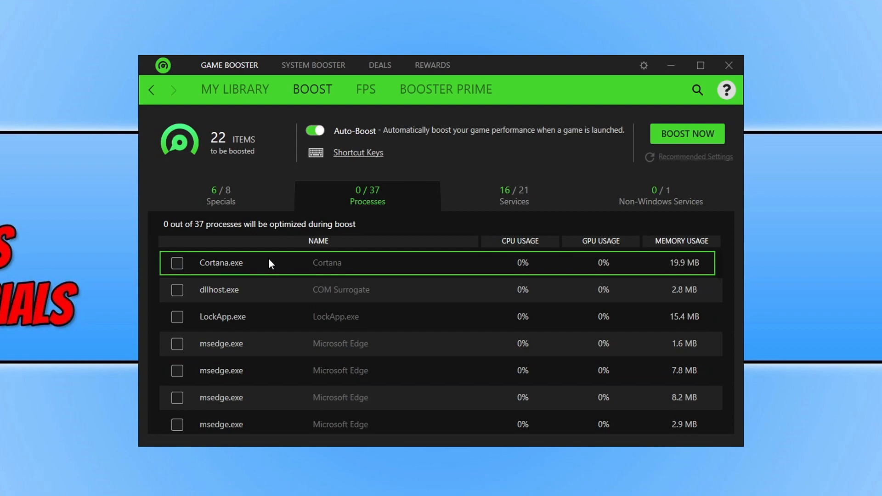
{"action": "mouse_move", "coordinate": [271, 272]}
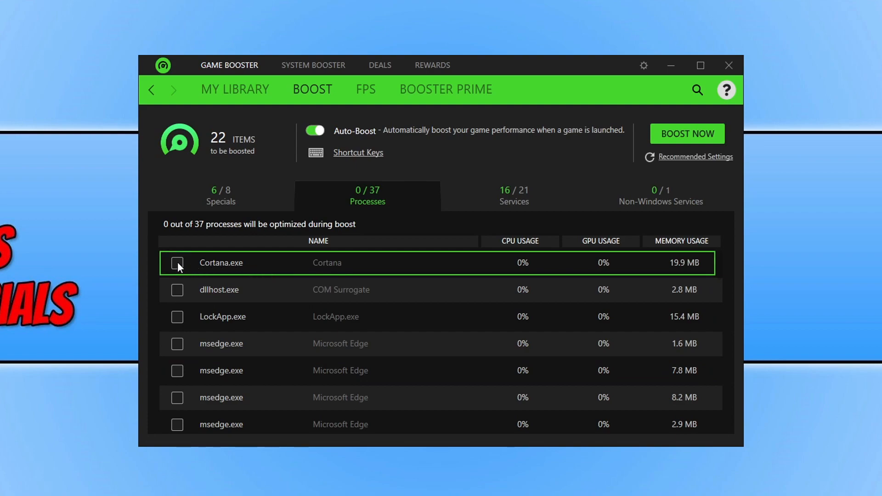
{"action": "left_click", "coordinate": [177, 263]}
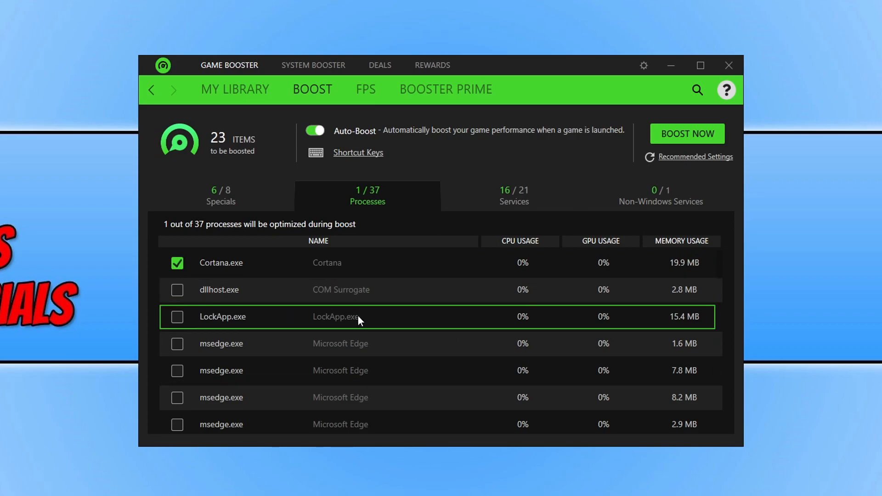
{"action": "mouse_move", "coordinate": [450, 308]}
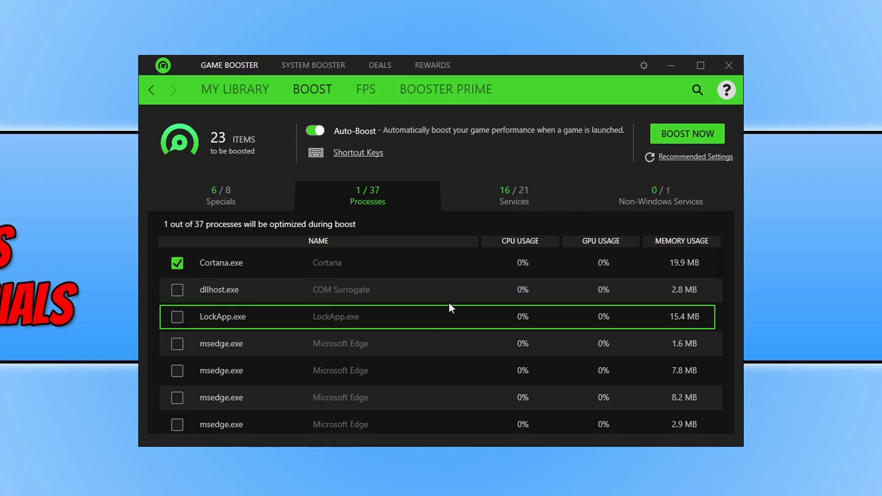
{"action": "left_click", "coordinate": [513, 196]}
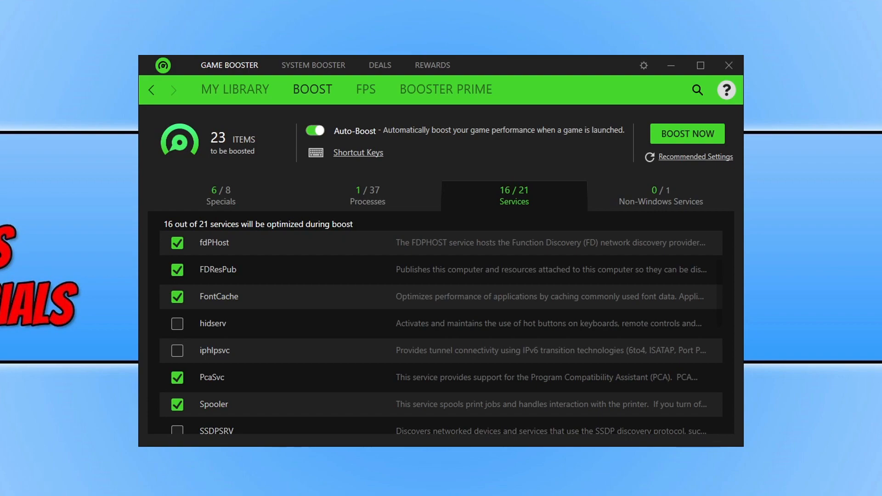
{"action": "mouse_move", "coordinate": [691, 169]}
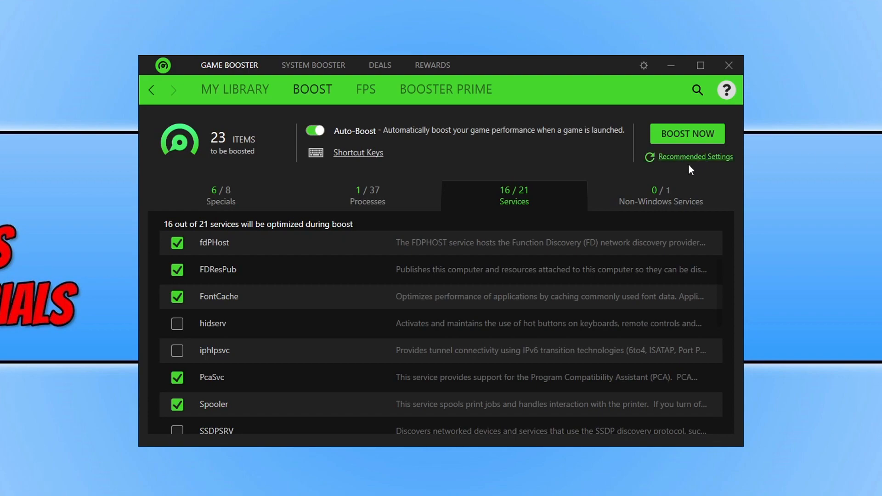
- Show the Non-Windows Services list with its single unboosted NVIDIA container service
{"action": "left_click", "coordinate": [660, 195]}
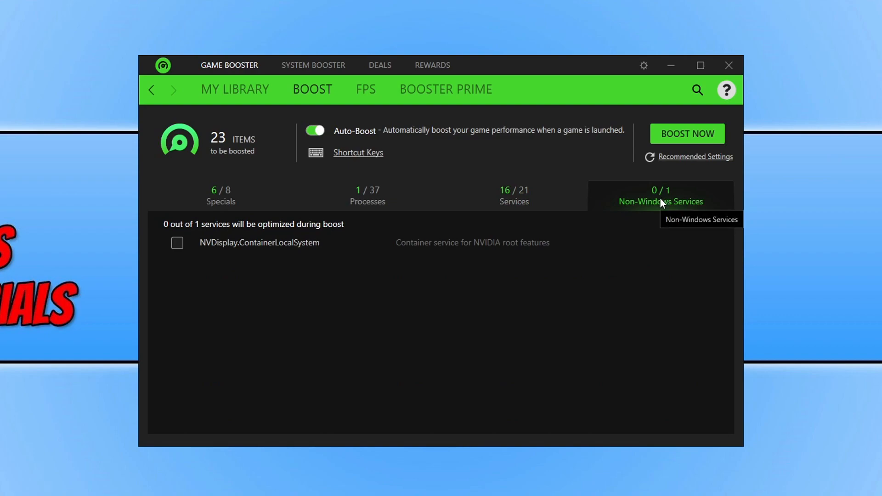
{"action": "mouse_move", "coordinate": [686, 134]}
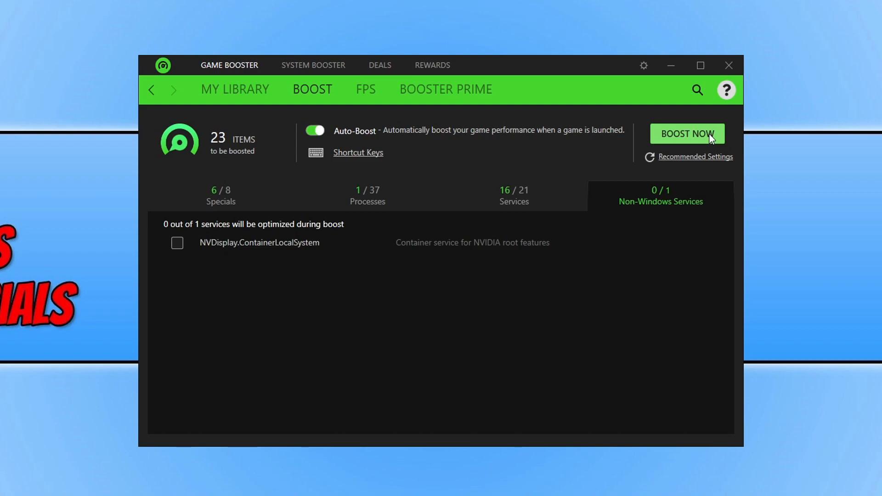
- Run Boost Now and let it release 947 MB of RAM
{"action": "left_click", "coordinate": [687, 133]}
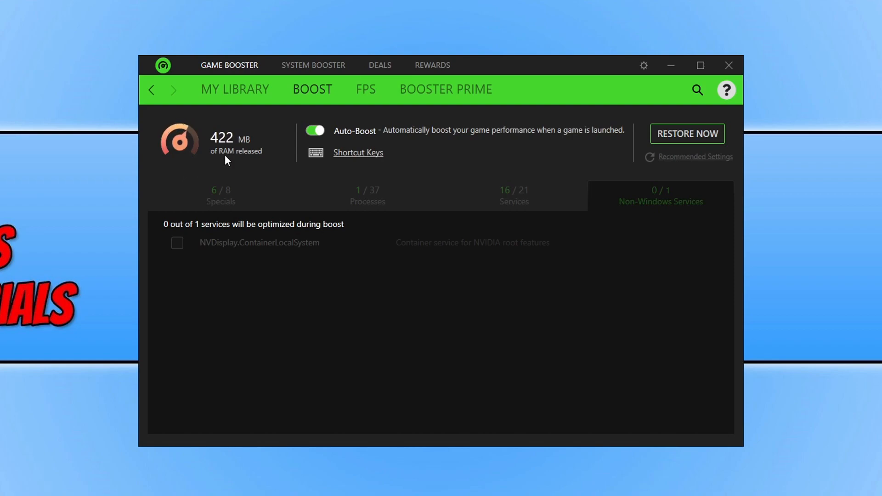
{"action": "left_click", "coordinate": [686, 134]}
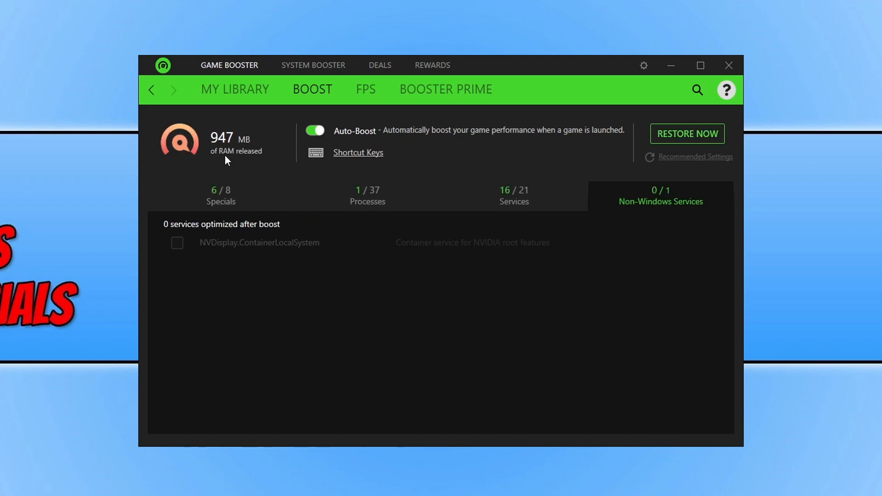
{"action": "mouse_move", "coordinate": [268, 170]}
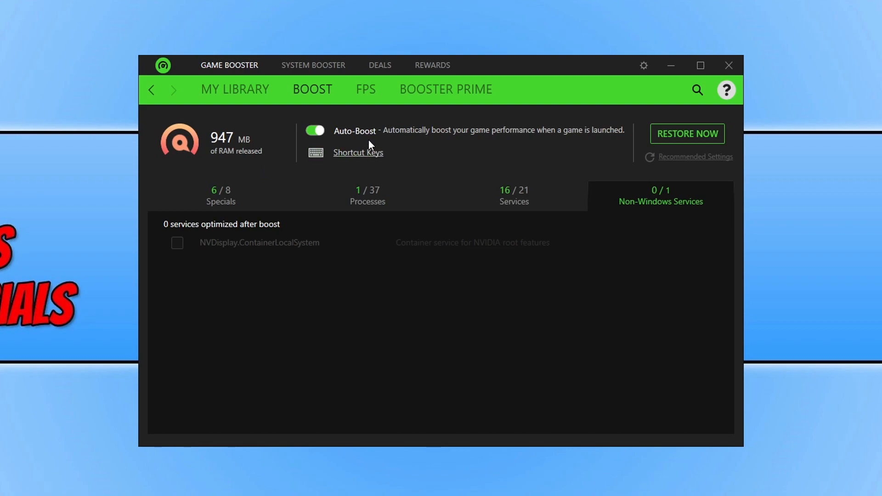
{"action": "mouse_move", "coordinate": [396, 145]}
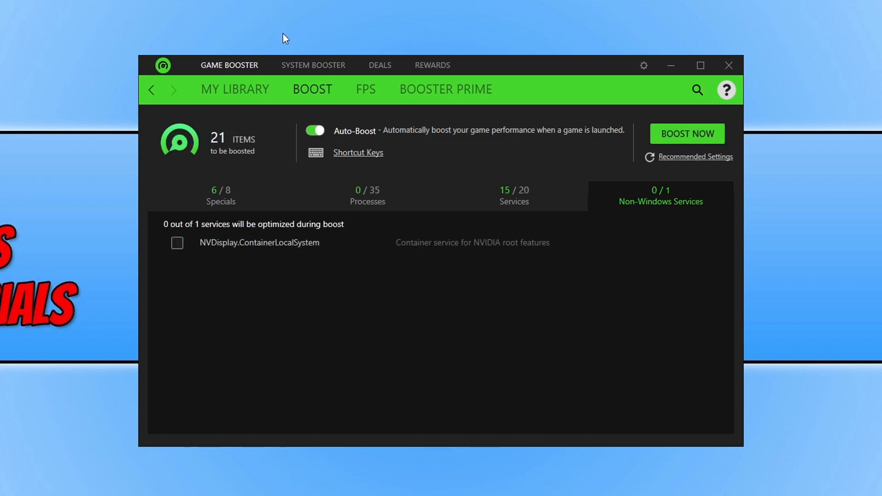
- Review FPS settings (overlay off, end-of-game chart on), then view Booster Prime's supported games
{"action": "left_click", "coordinate": [365, 88]}
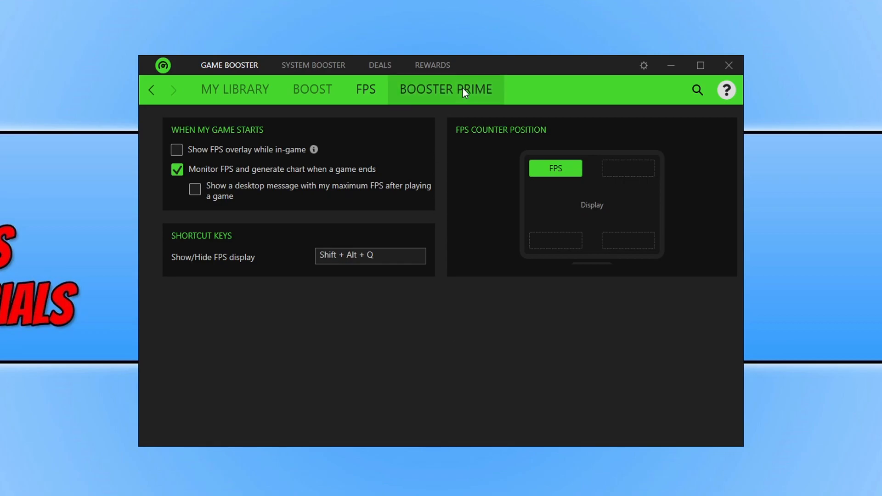
{"action": "left_click", "coordinate": [445, 88]}
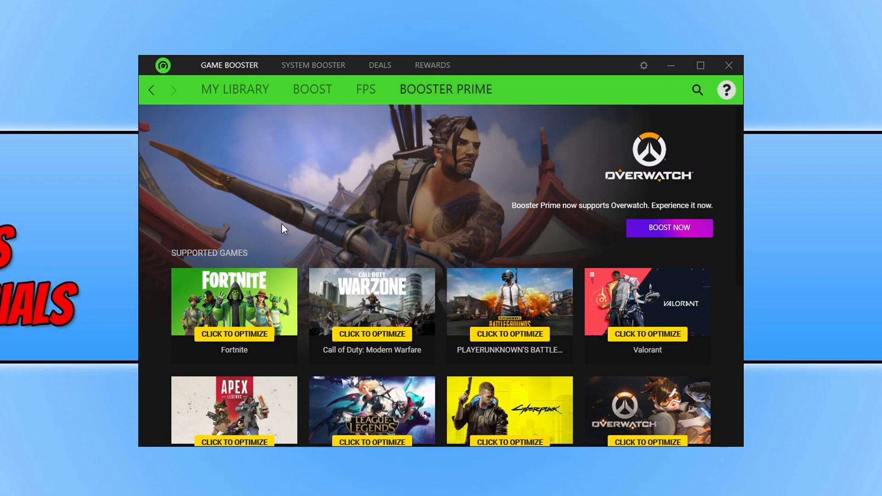
{"action": "scroll", "scroll_direction": "down", "scroll_amount": 3}
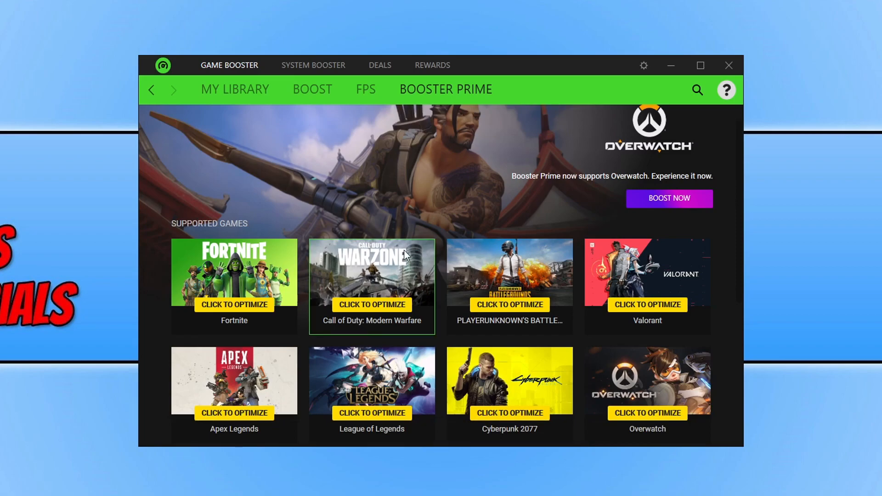
{"action": "scroll", "scroll_direction": "down", "scroll_amount": 3}
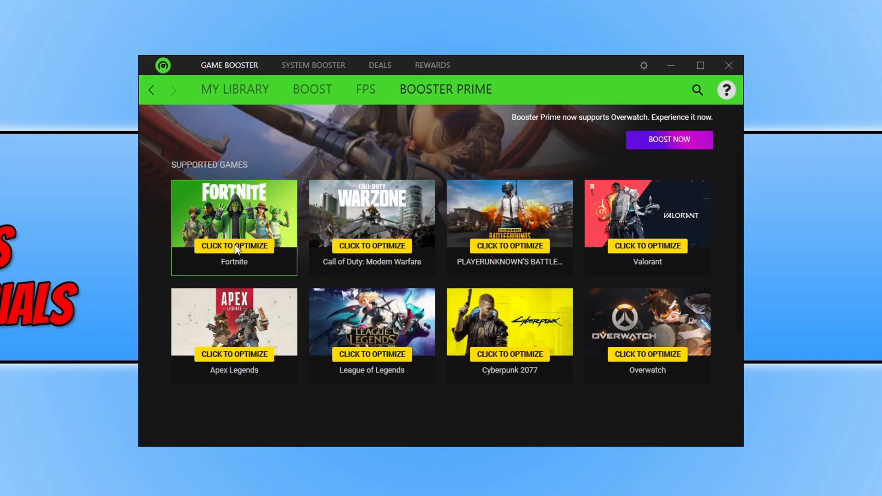
{"action": "mouse_move", "coordinate": [267, 343]}
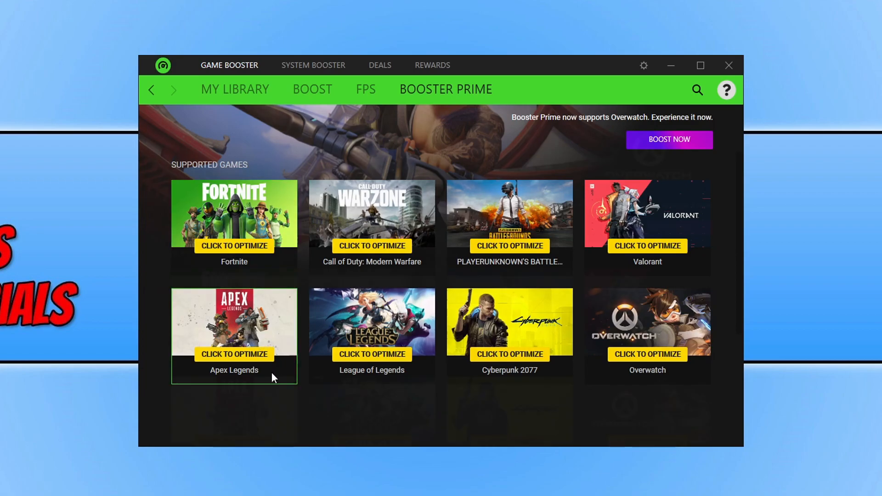
- Slide Modern Warfare's Booster Prime profile to full Performance (102 ± 10 FPS) and review its settings
{"action": "scroll", "scroll_direction": "down", "scroll_amount": 3}
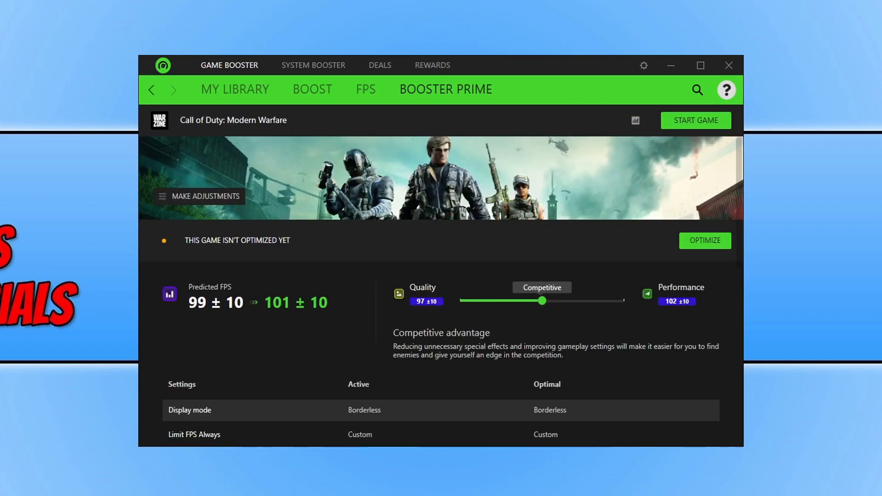
{"action": "mouse_move", "coordinate": [230, 336]}
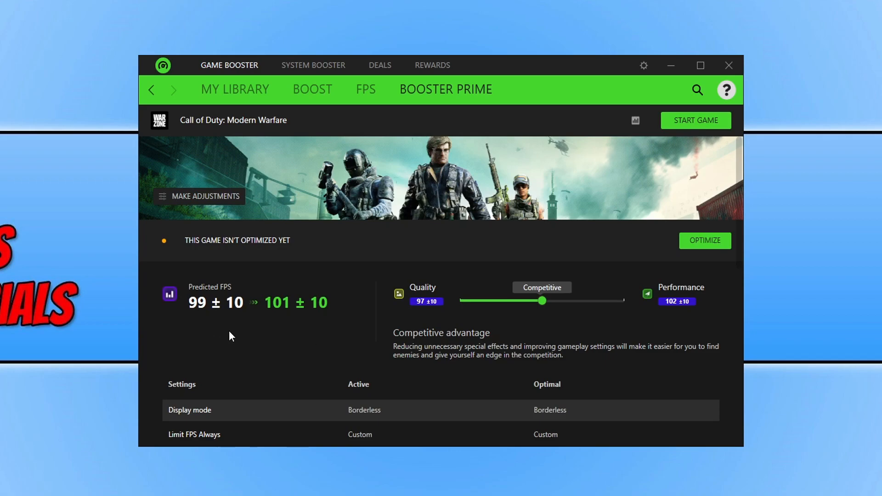
{"action": "scroll", "scroll_direction": "down", "scroll_amount": 3}
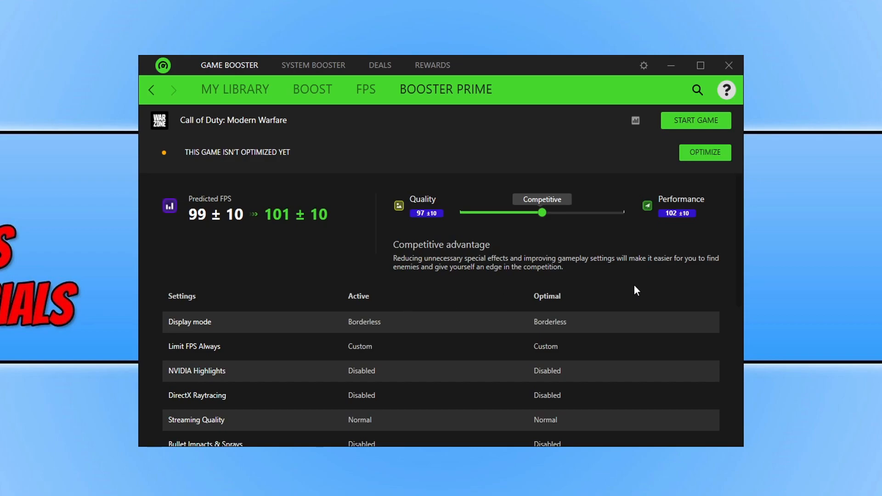
{"action": "mouse_move", "coordinate": [468, 256]}
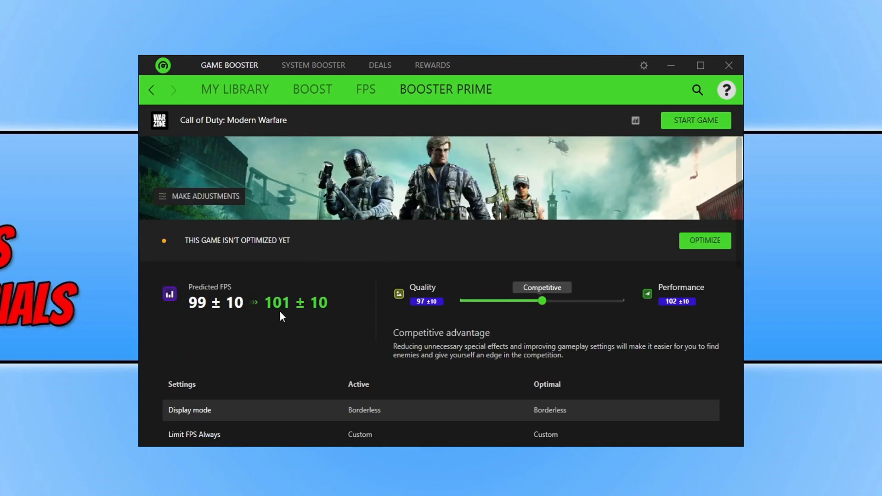
{"action": "mouse_move", "coordinate": [330, 343]}
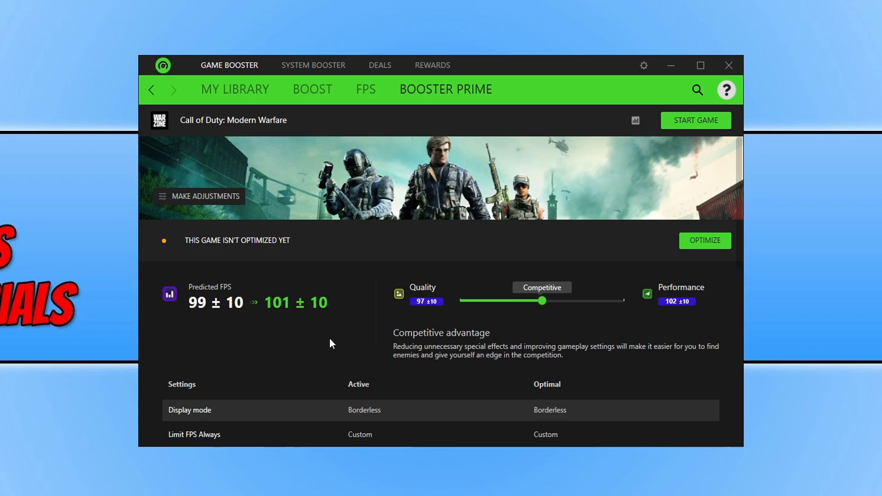
{"action": "mouse_move", "coordinate": [548, 303]}
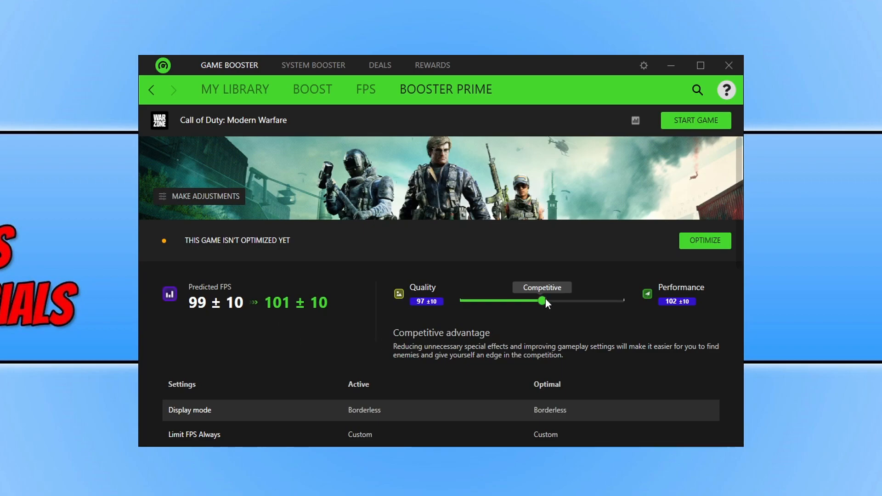
{"action": "left_click_drag", "start_coordinate": [543, 300], "coordinate": [623, 301]}
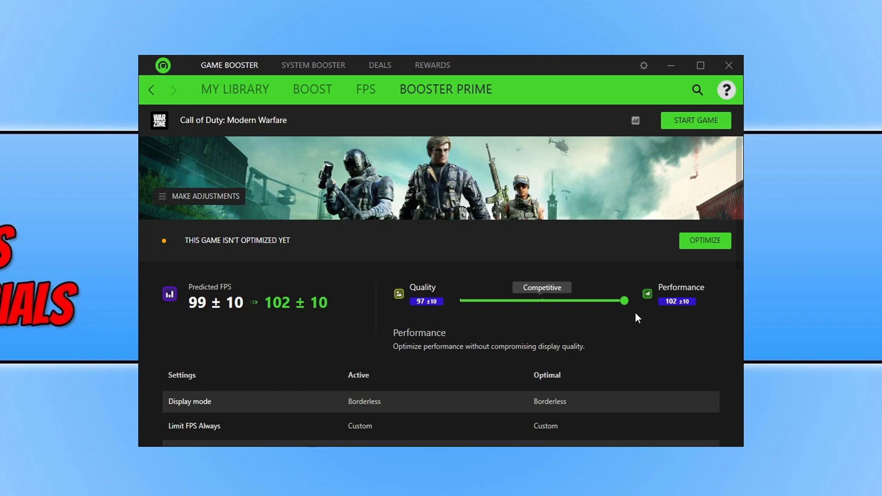
{"action": "mouse_move", "coordinate": [301, 335]}
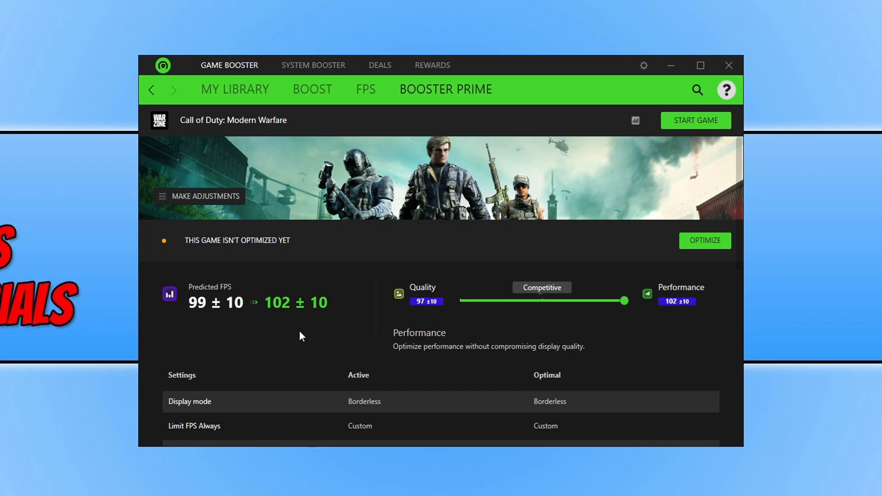
{"action": "scroll", "scroll_direction": "down", "scroll_amount": 3}
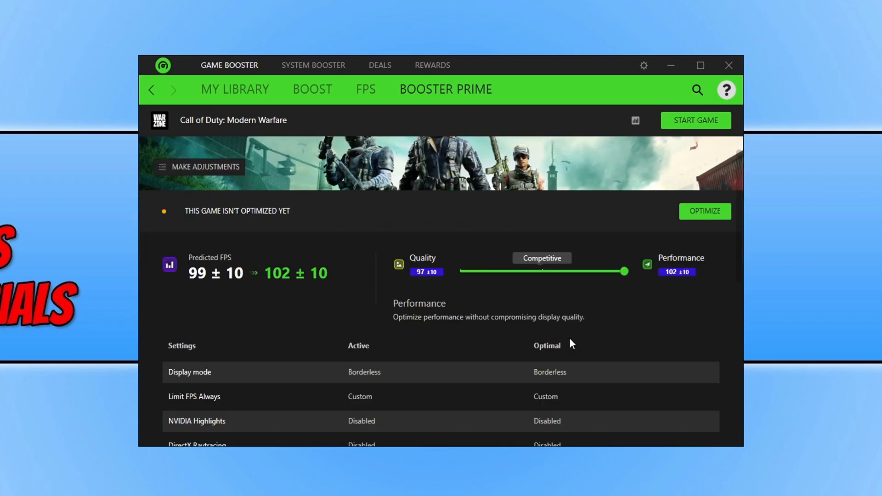
{"action": "scroll", "scroll_direction": "down", "scroll_amount": 3}
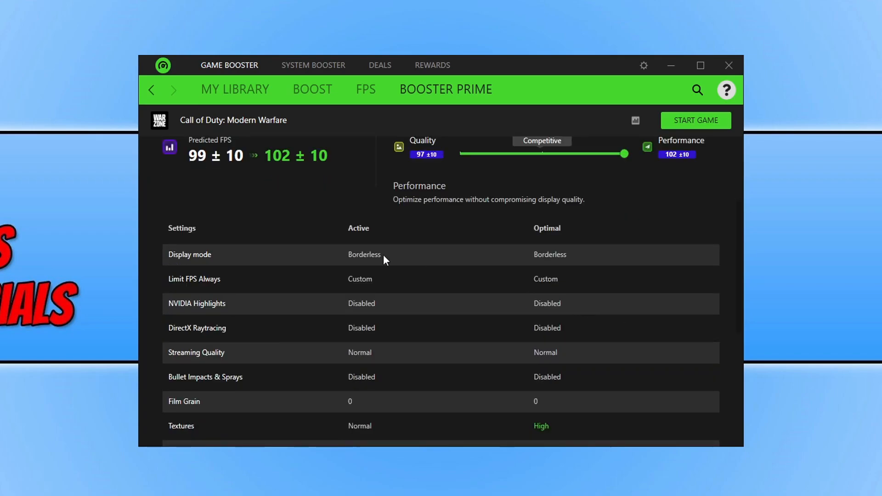
{"action": "mouse_move", "coordinate": [427, 277]}
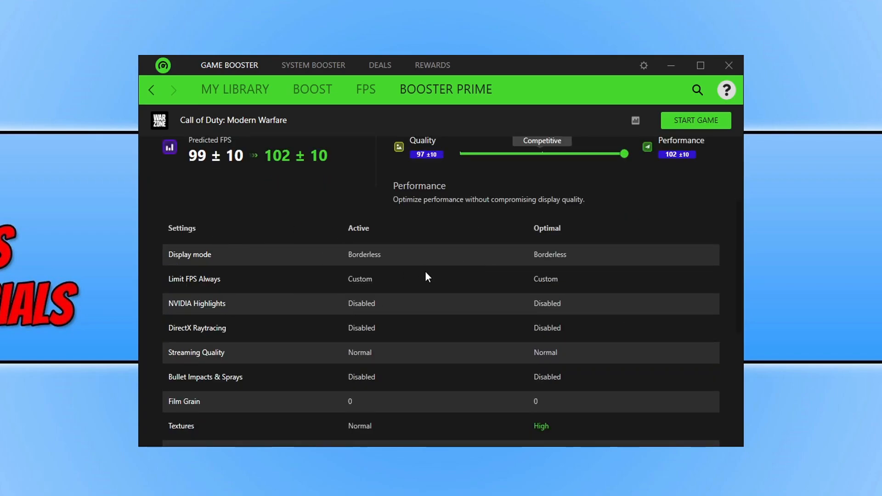
{"action": "scroll", "scroll_direction": "down", "scroll_amount": 3}
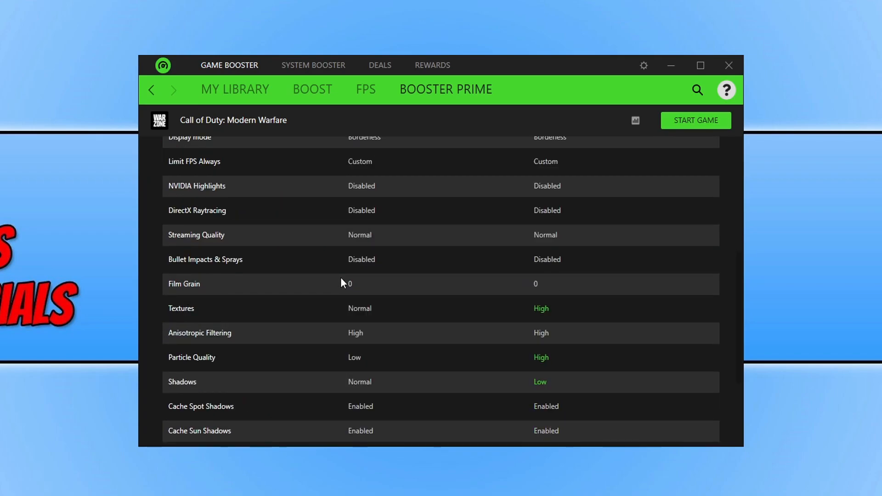
{"action": "scroll", "scroll_direction": "down", "scroll_amount": 3}
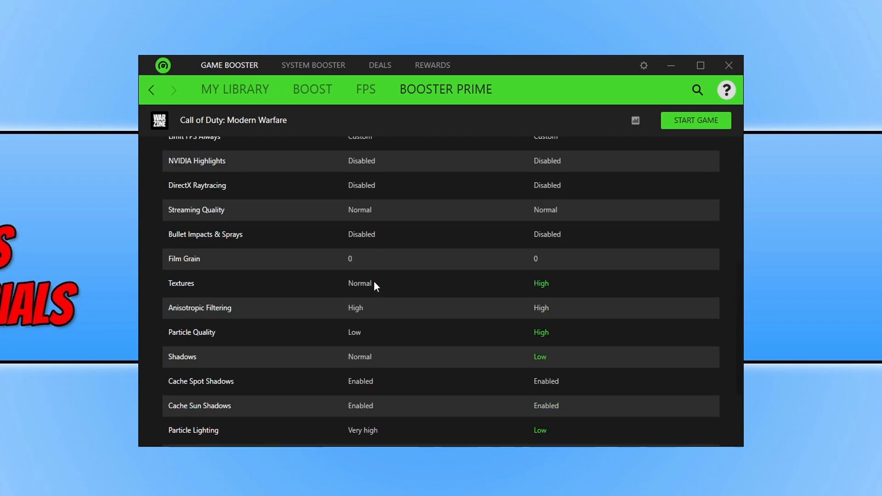
{"action": "scroll", "scroll_direction": "up", "scroll_amount": 3}
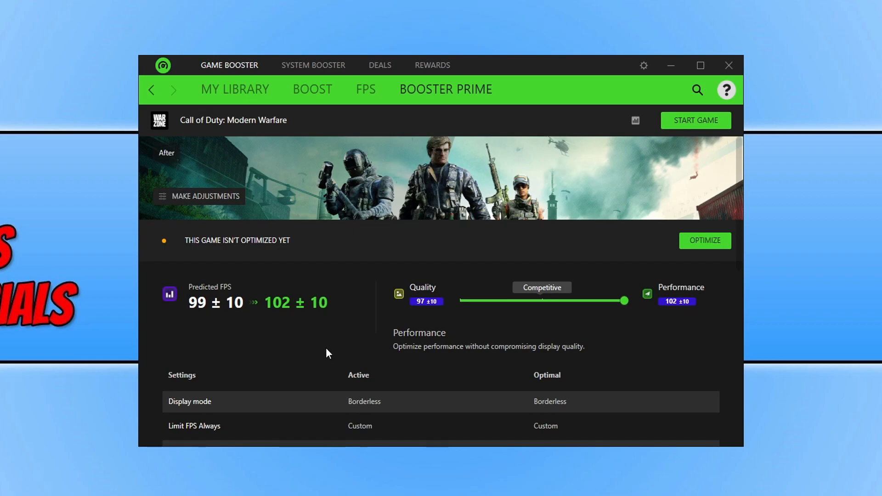
{"action": "mouse_move", "coordinate": [340, 367]}
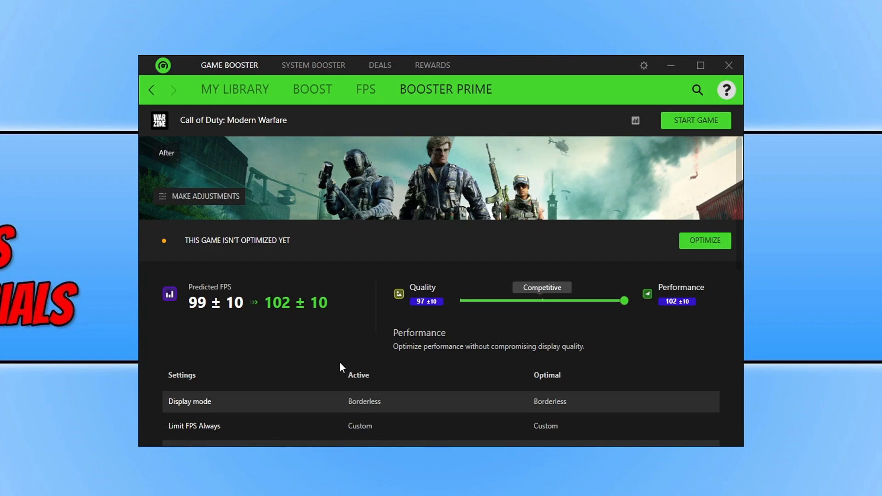
{"action": "scroll", "scroll_direction": "down", "scroll_amount": 3}
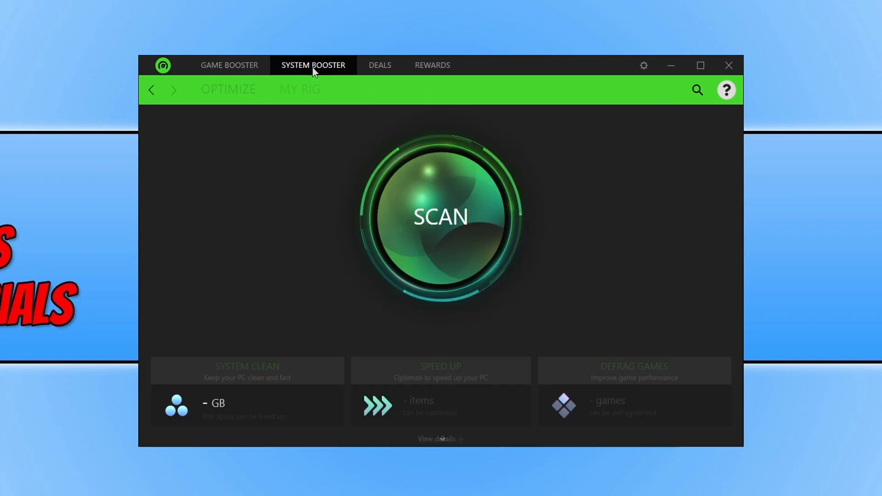
- Scan the PC in System Booster, finding 1.6 GB to clean and 43 items to optimize
{"action": "left_click", "coordinate": [313, 65]}
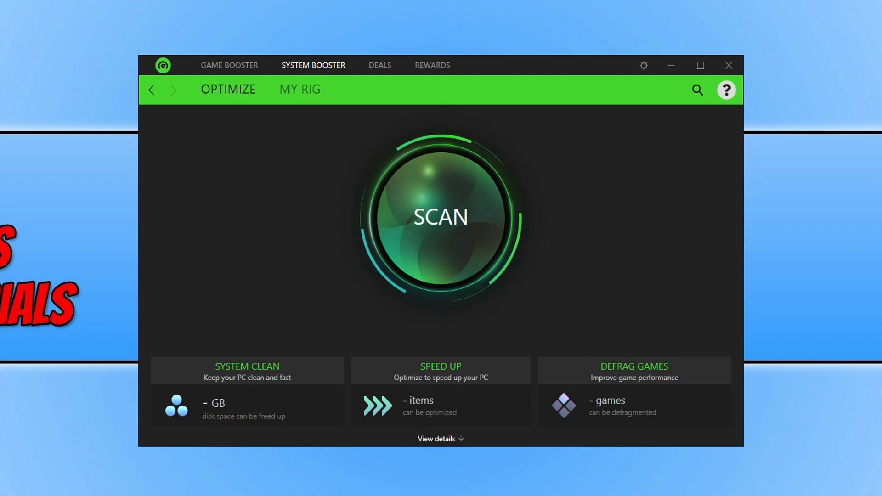
{"action": "left_click", "coordinate": [441, 217]}
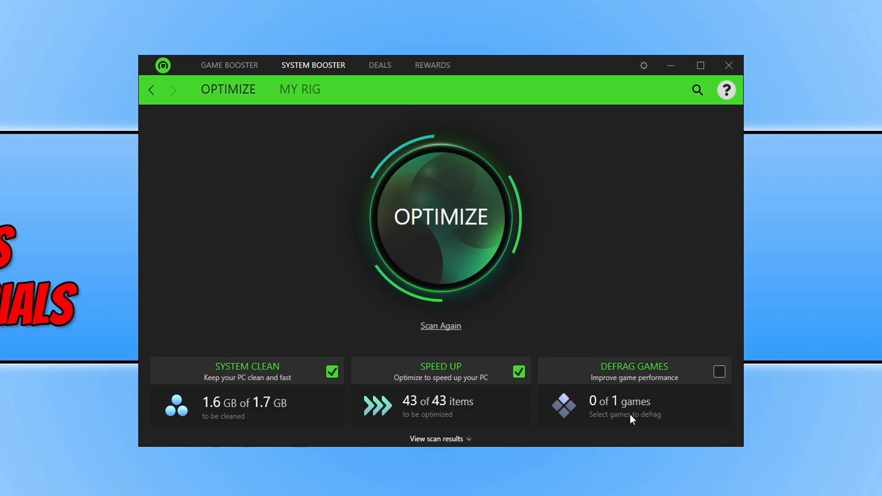
{"action": "mouse_move", "coordinate": [472, 190]}
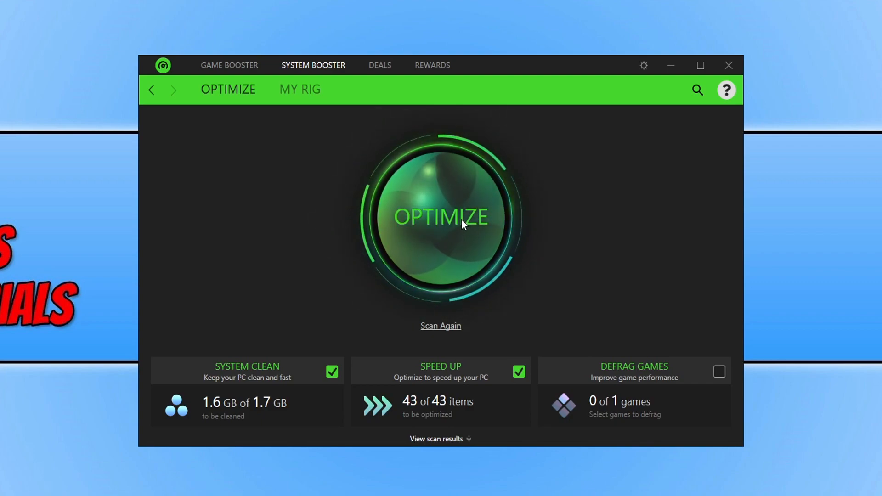
- Run System Booster optimization, freeing 1.5 GB across 43 items, then return to My Library
{"action": "left_click", "coordinate": [441, 217]}
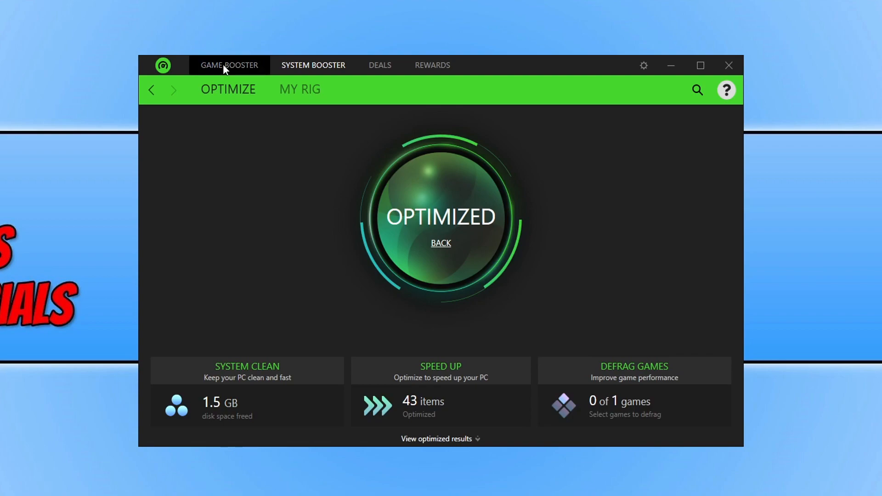
{"action": "left_click", "coordinate": [228, 65]}
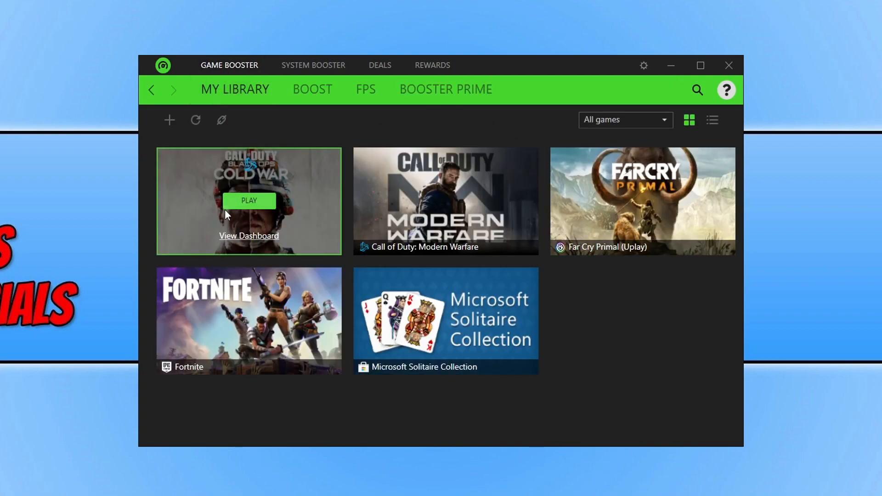
{"action": "mouse_move", "coordinate": [445, 201]}
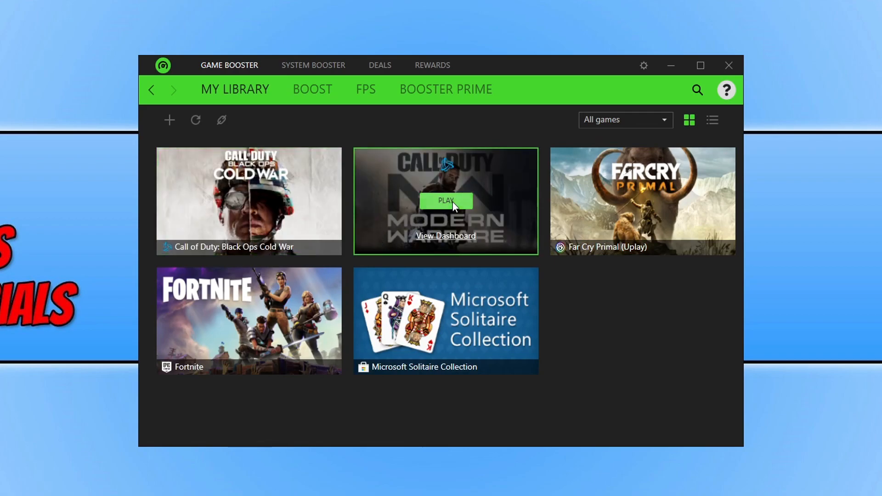